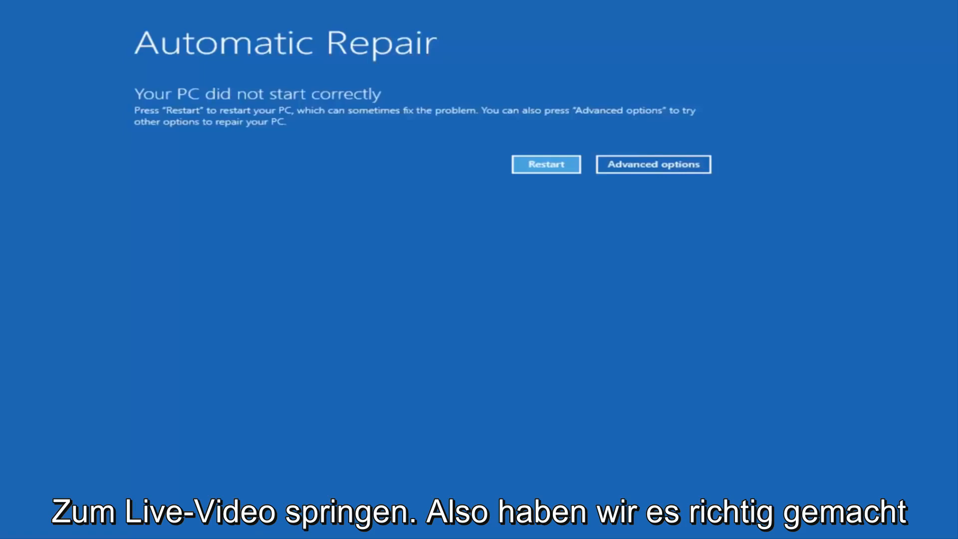
pyautogui.moveTo(190, 294)
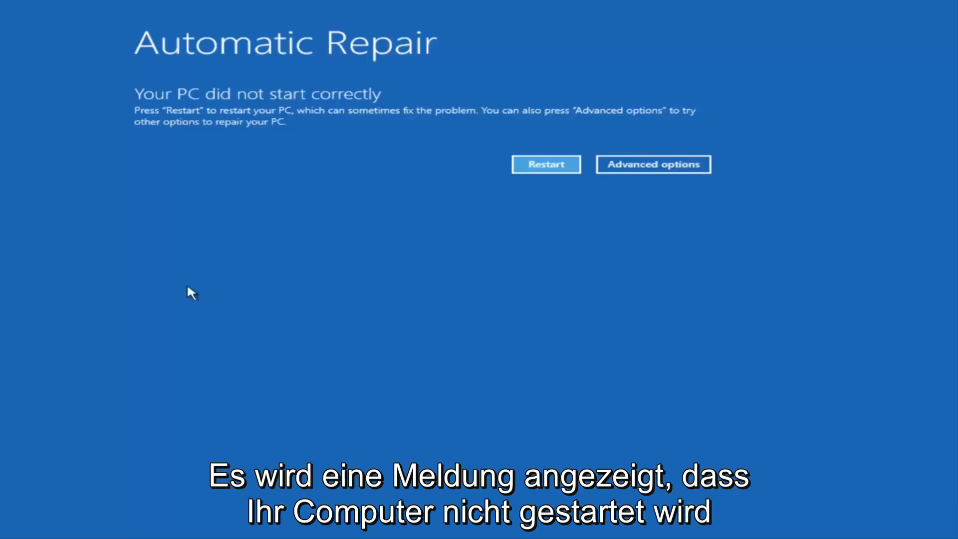
pyautogui.moveTo(282, 108)
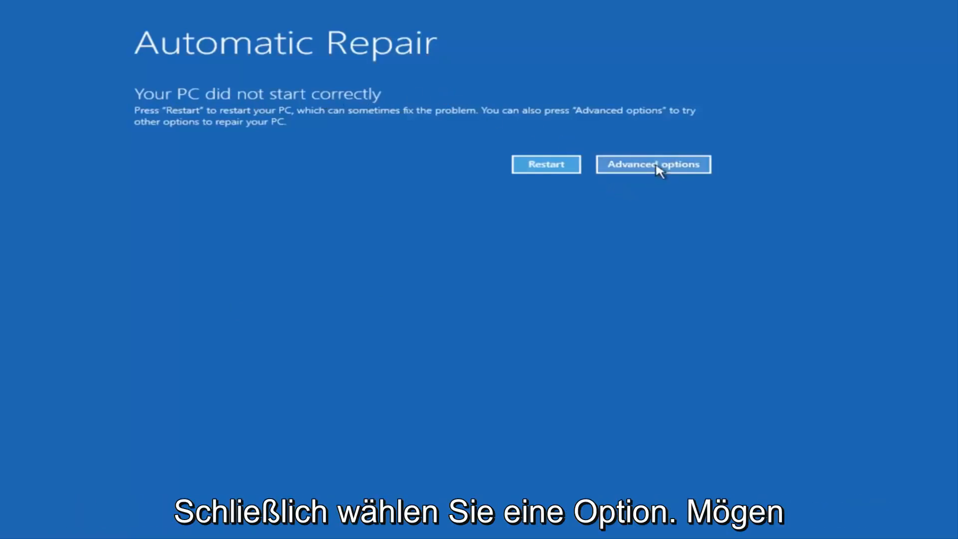
# Leave the Automatic Repair notice for the recovery choices via Advanced options
pyautogui.click(653, 163)
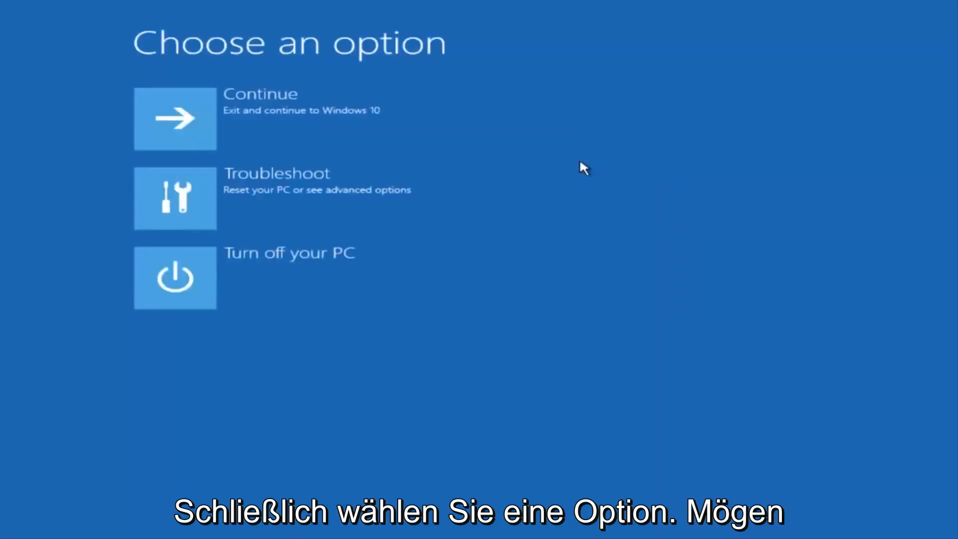
pyautogui.moveTo(337, 70)
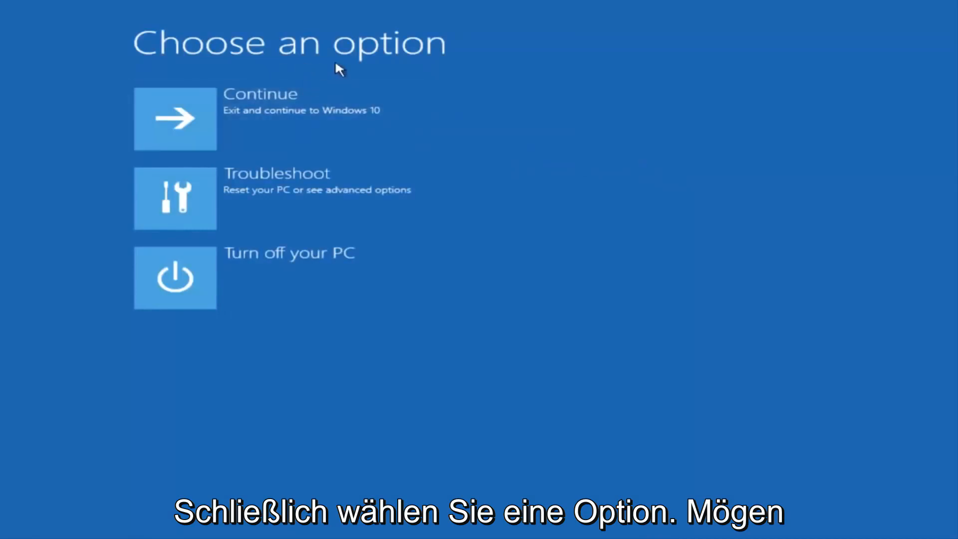
pyautogui.moveTo(232, 204)
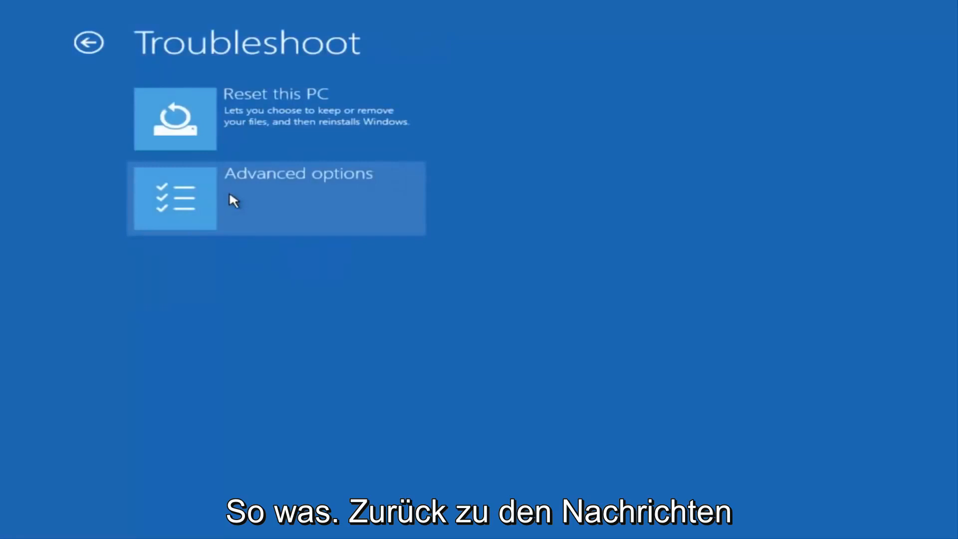
pyautogui.moveTo(261, 34)
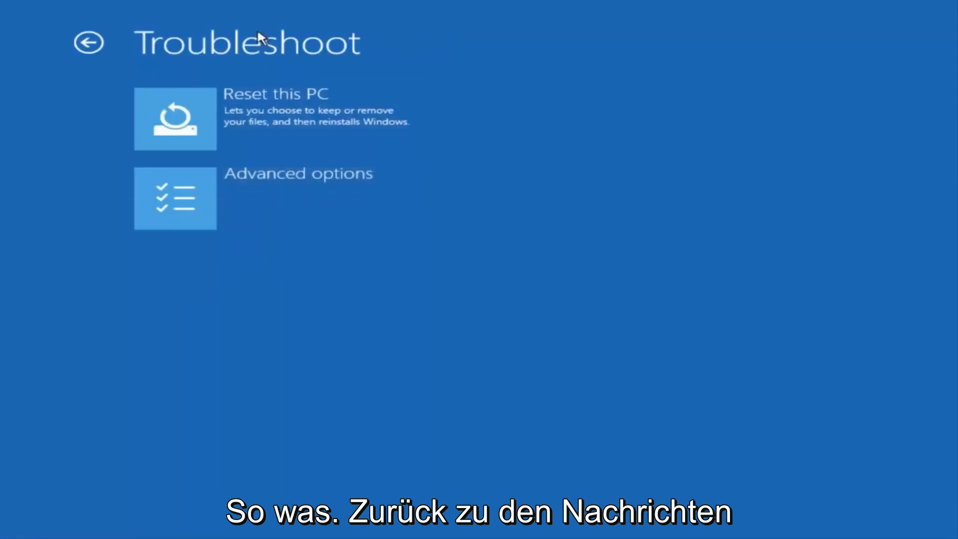
pyautogui.moveTo(256, 183)
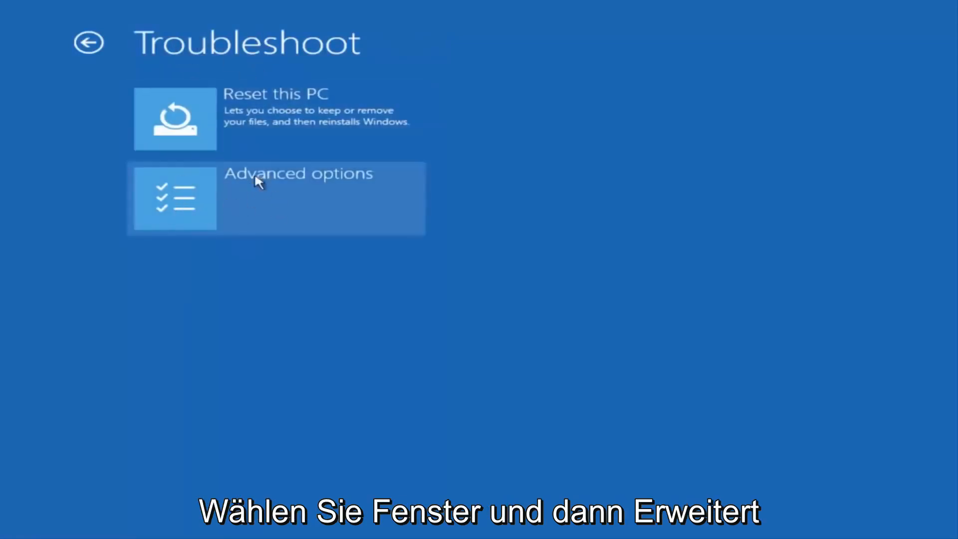
# Launch Command Prompt from Troubleshoot > Advanced options
pyautogui.click(260, 198)
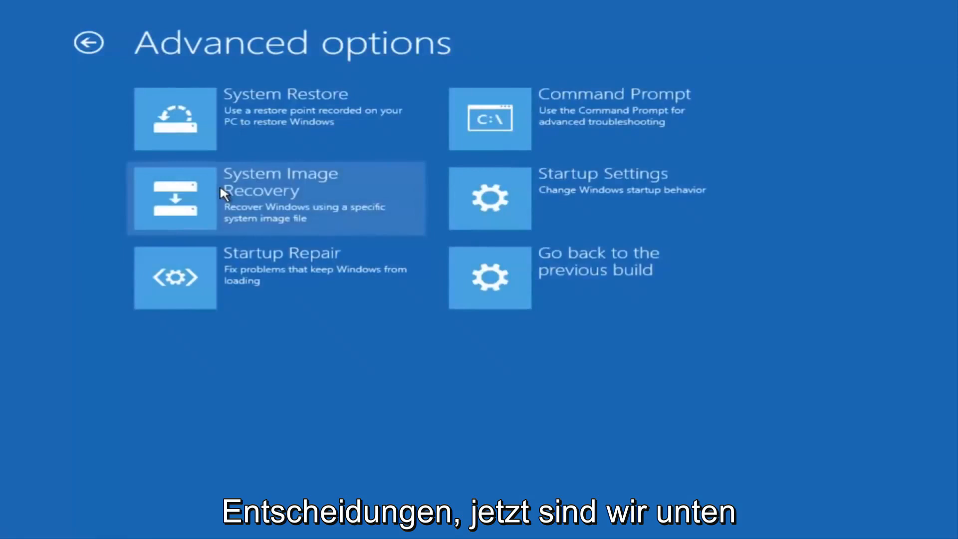
pyautogui.moveTo(270, 45)
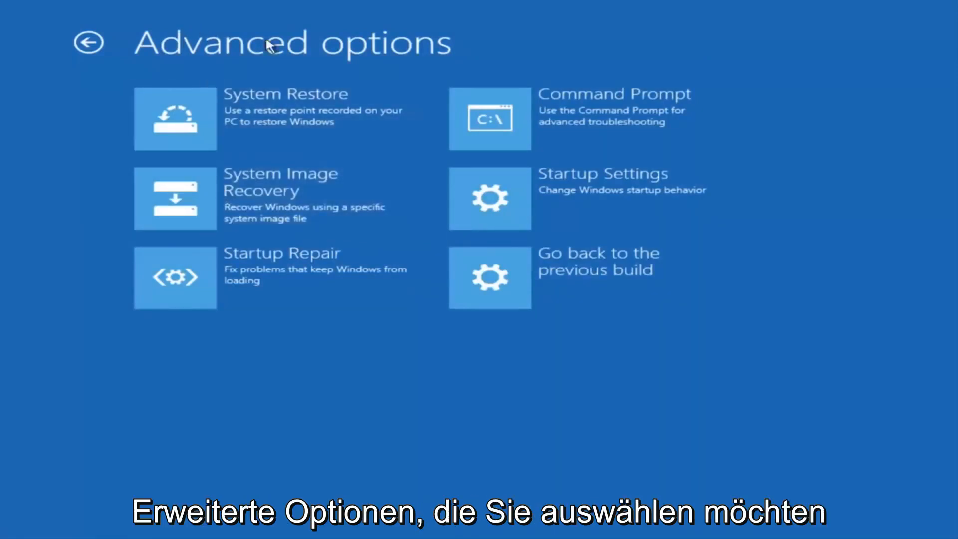
pyautogui.moveTo(298, 62)
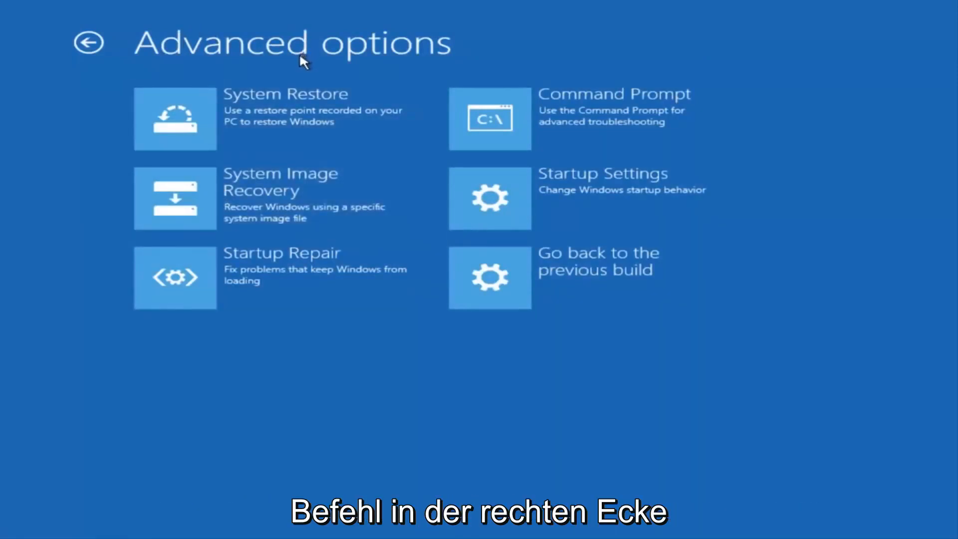
pyautogui.moveTo(529, 119)
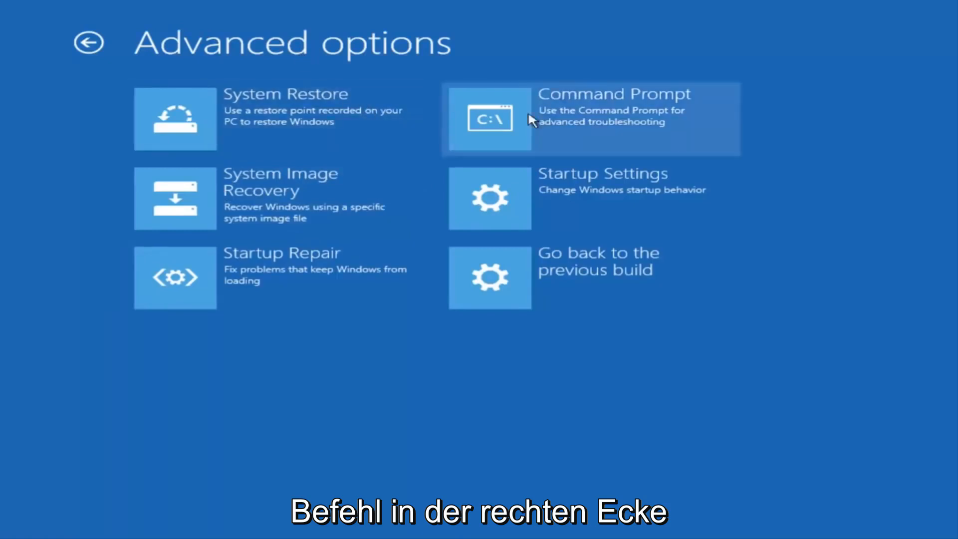
pyautogui.moveTo(553, 136)
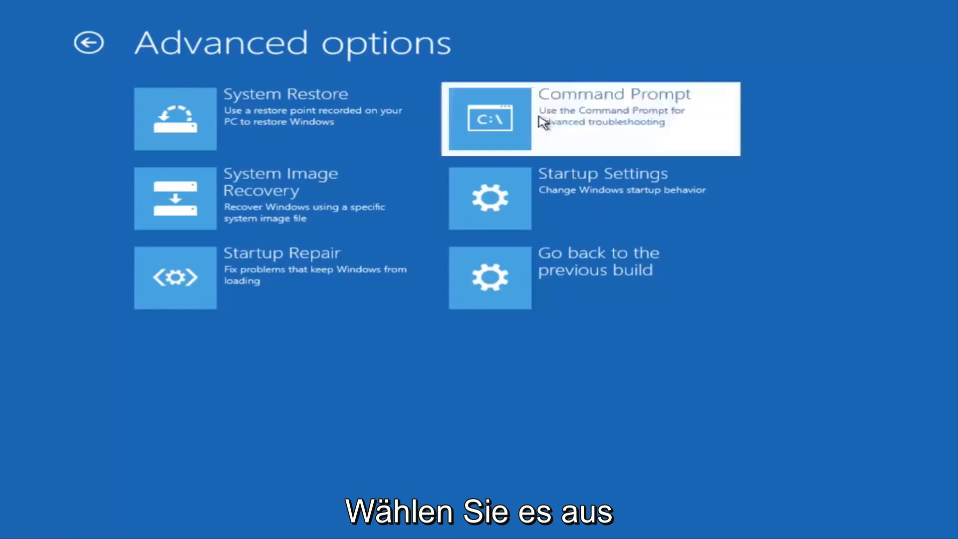
pyautogui.click(585, 119)
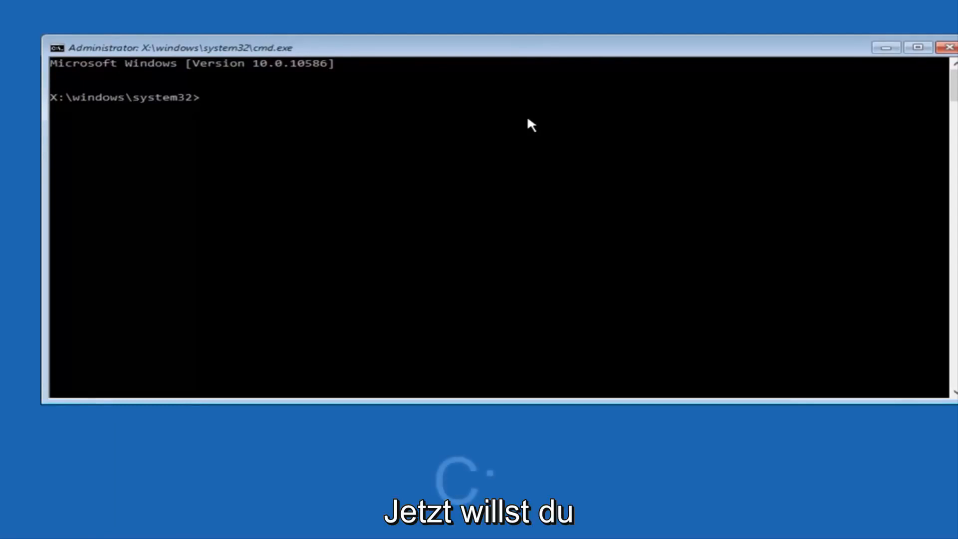
# Switch the working drive from X: to C:
pyautogui.write('c')
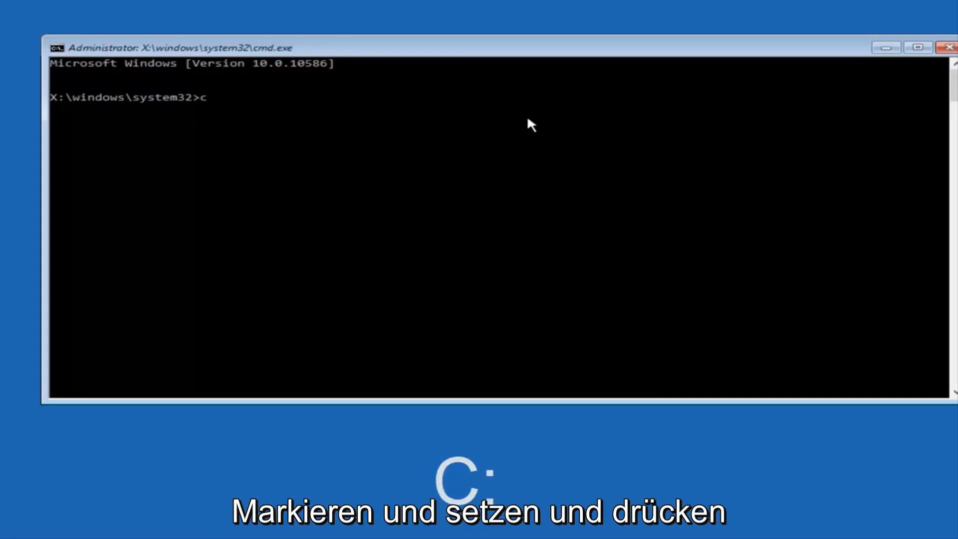
pyautogui.write(':')
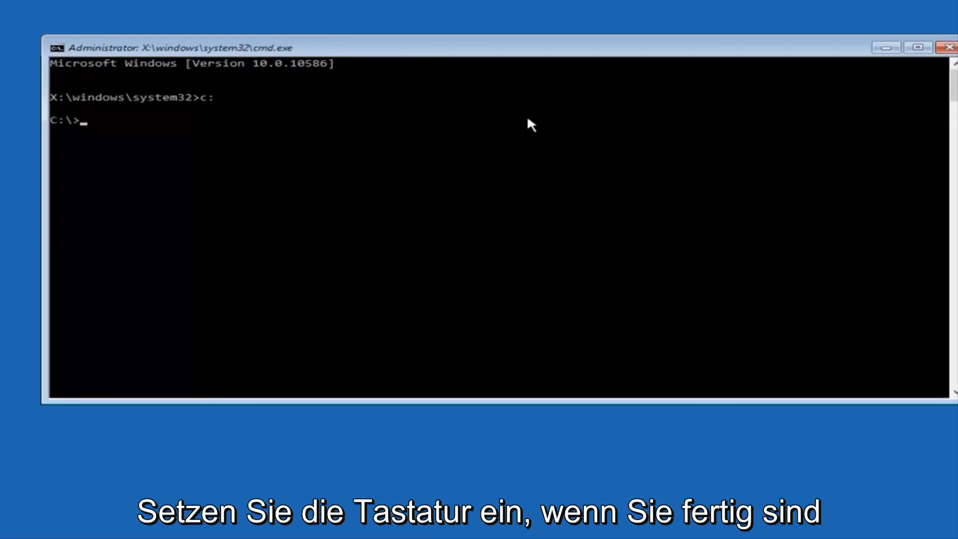
# List C:\ with dir, showing PerfLogs, Program Files, Users and Windows
pyautogui.write('dir')
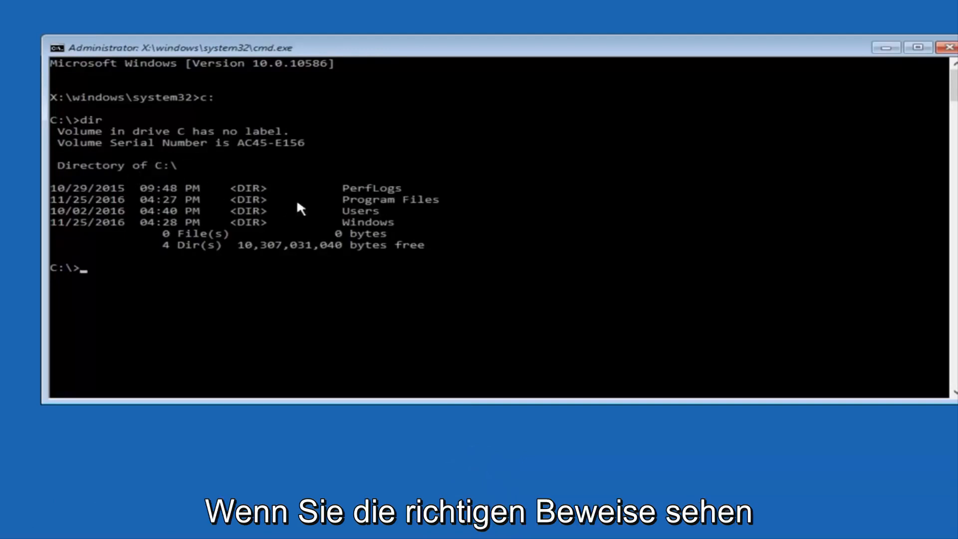
pyautogui.moveTo(379, 207)
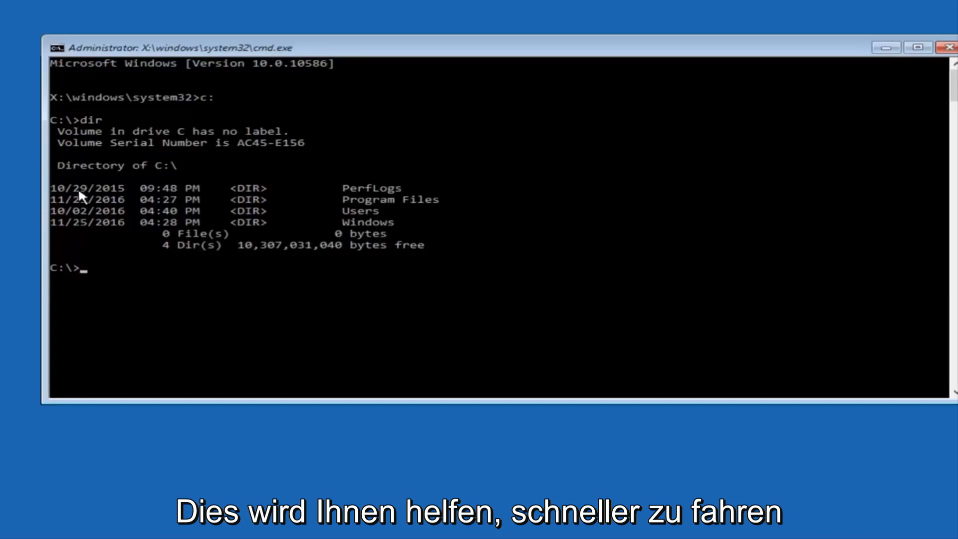
pyautogui.moveTo(110, 284)
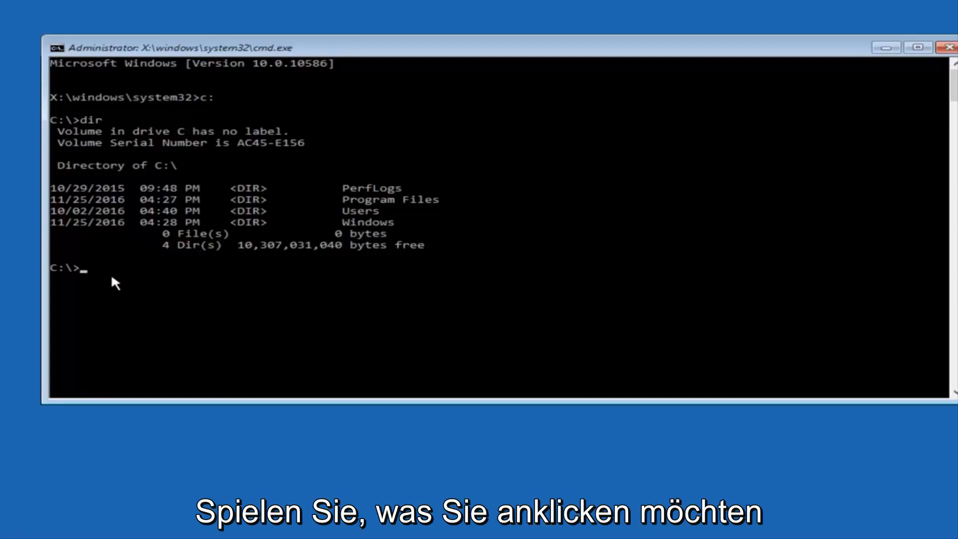
# Change directory to C:\Windows\System32\config
pyautogui.write('cd')
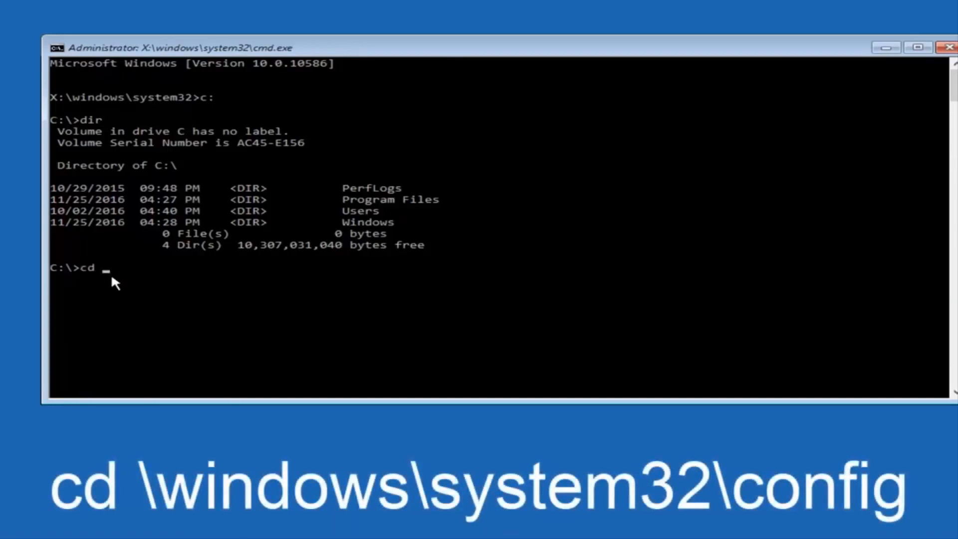
pyautogui.write('\\')
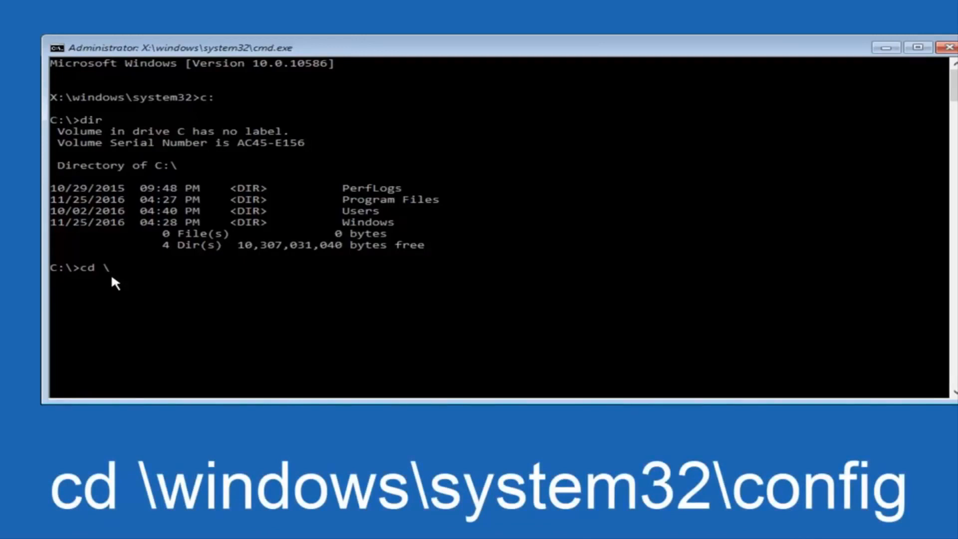
pyautogui.write('windows')
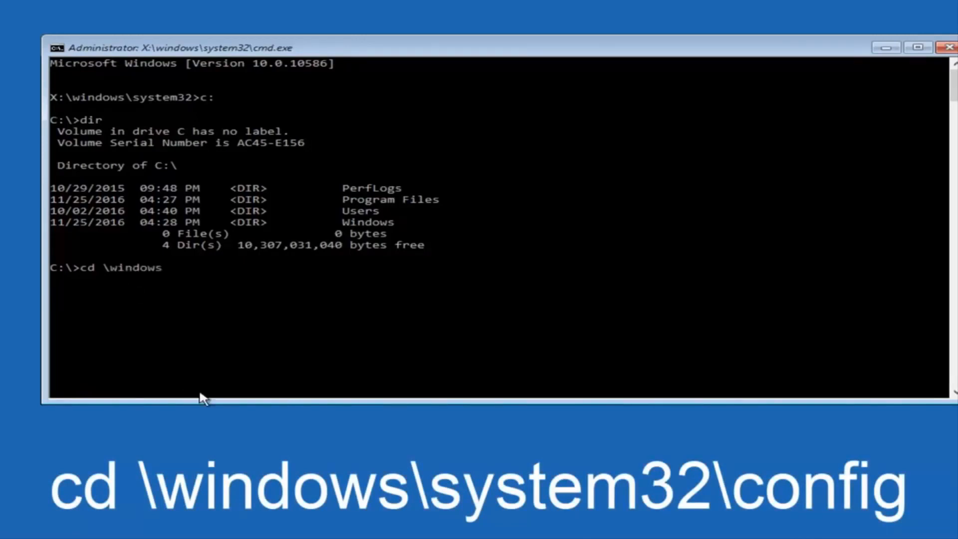
pyautogui.write('\\s')
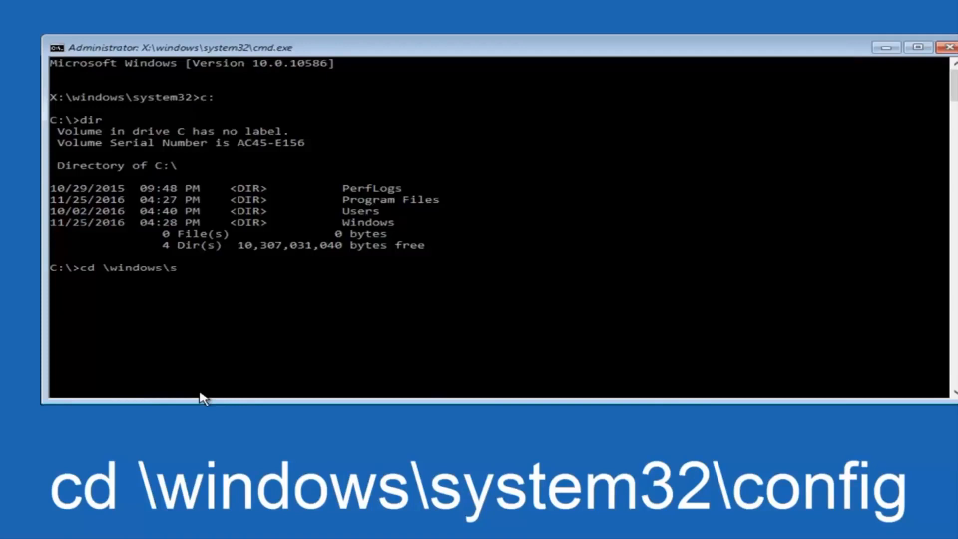
pyautogui.write('ystem32')
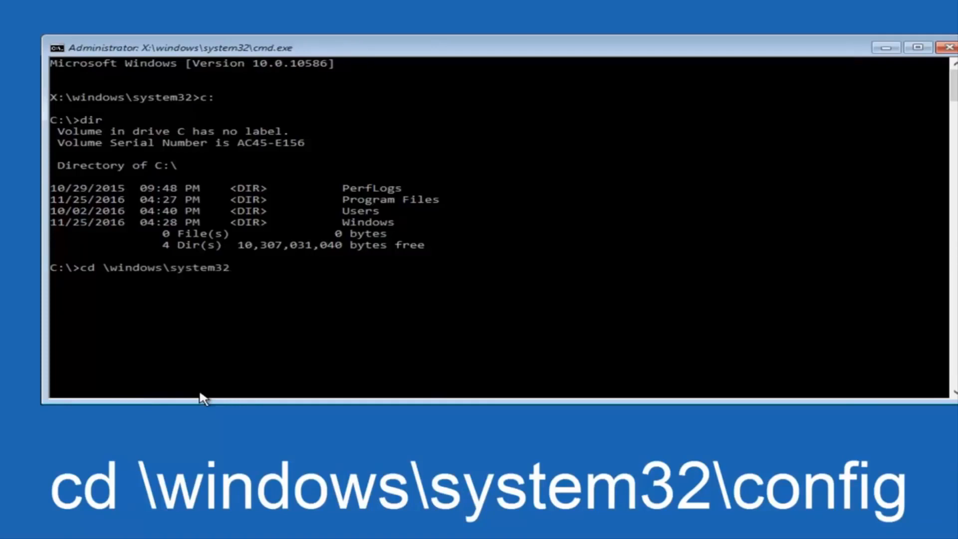
pyautogui.write('\\')
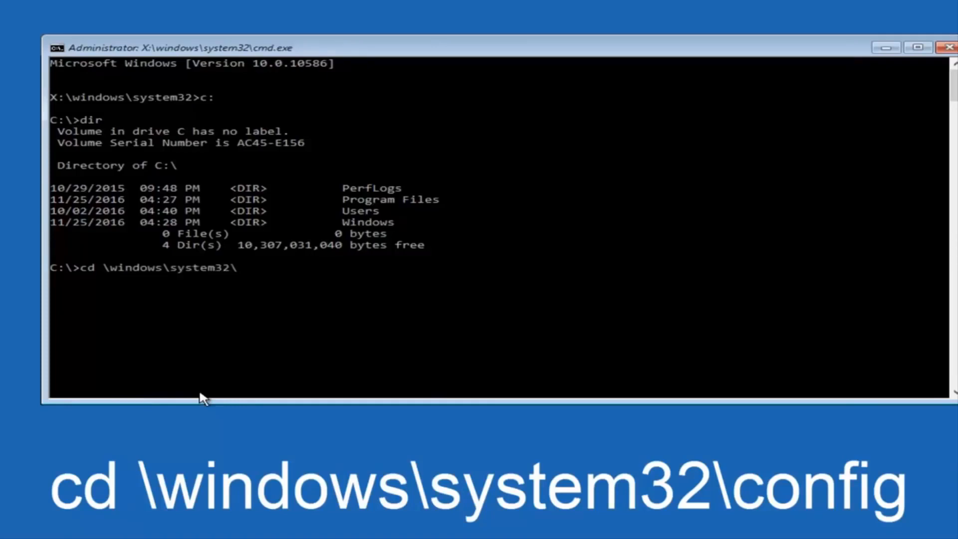
pyautogui.write('c')
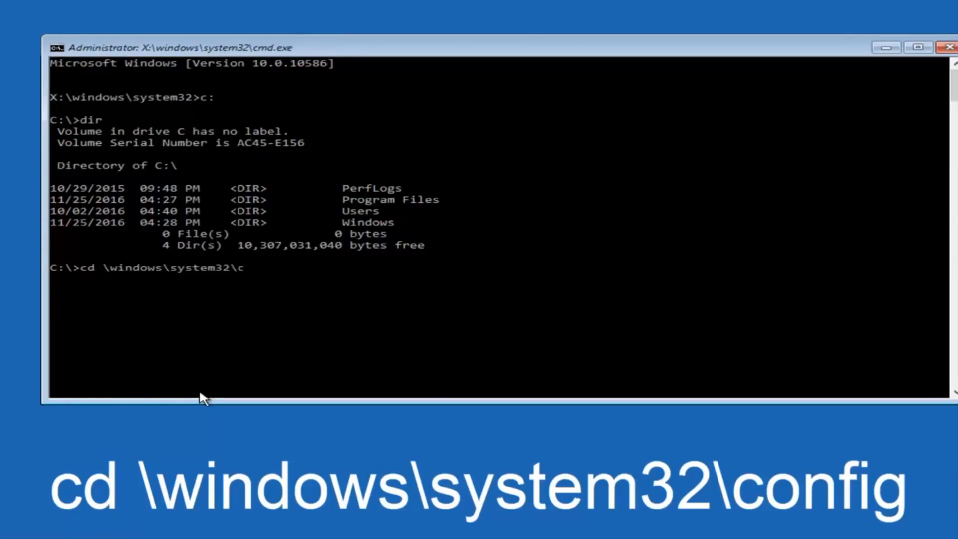
pyautogui.write('onfig')
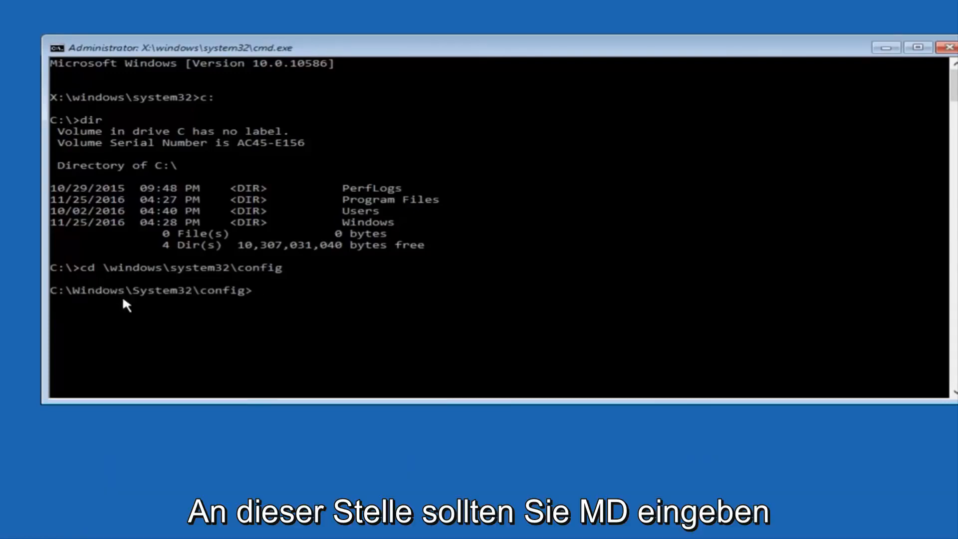
# Create a Backup folder inside config with MD Backup
pyautogui.write('MD')
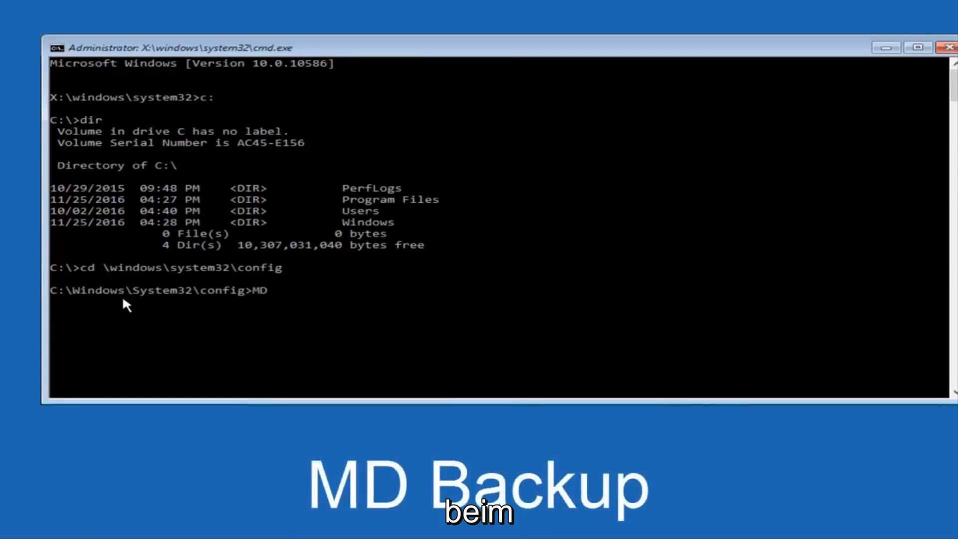
pyautogui.write('Backup')
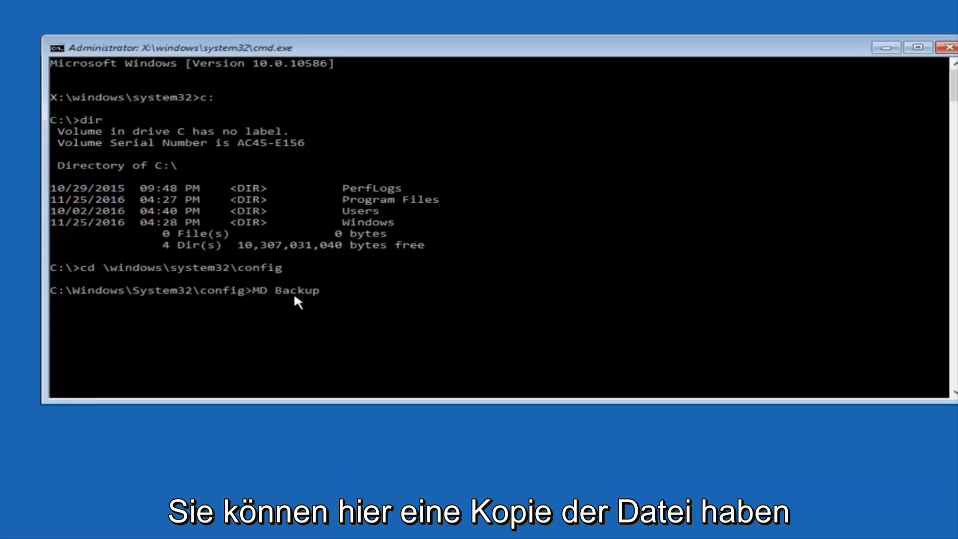
pyautogui.moveTo(330, 291)
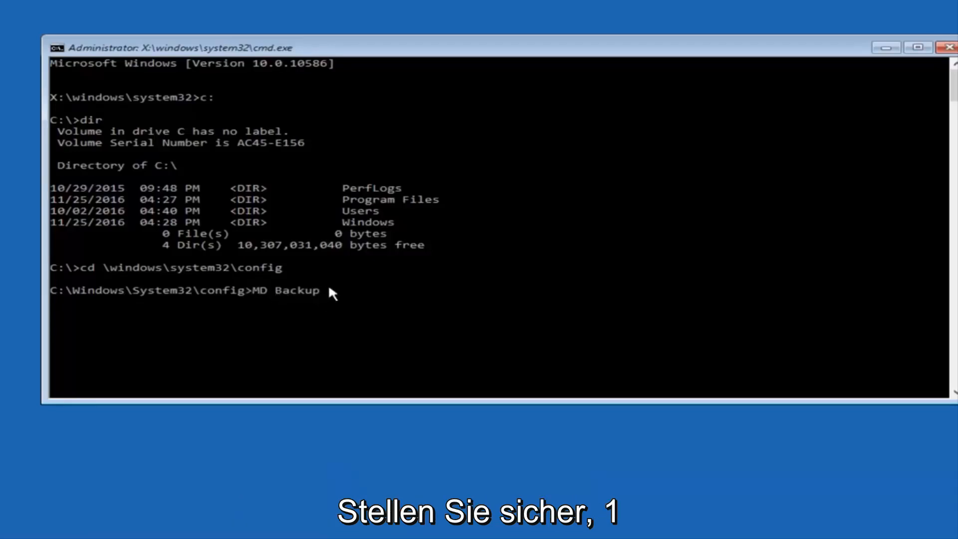
pyautogui.moveTo(115, 300)
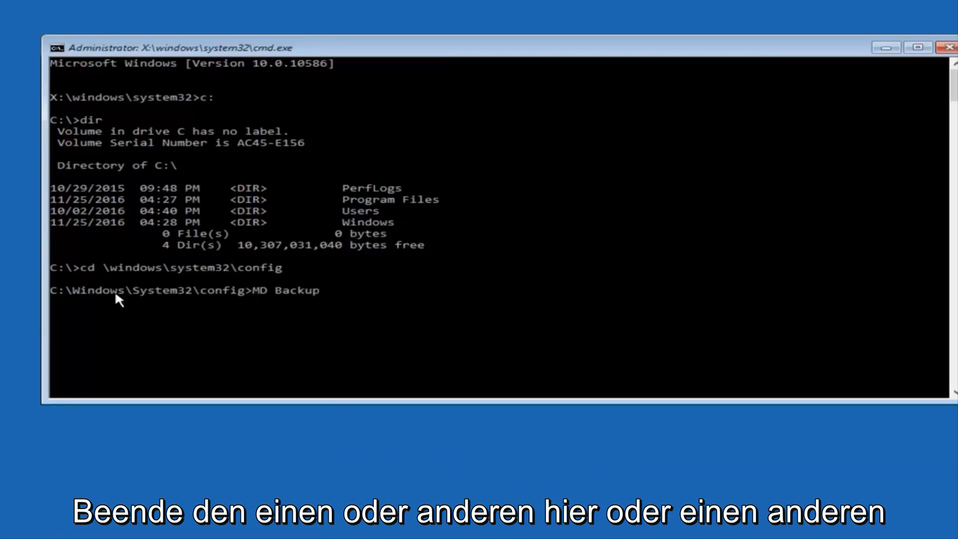
pyautogui.moveTo(373, 283)
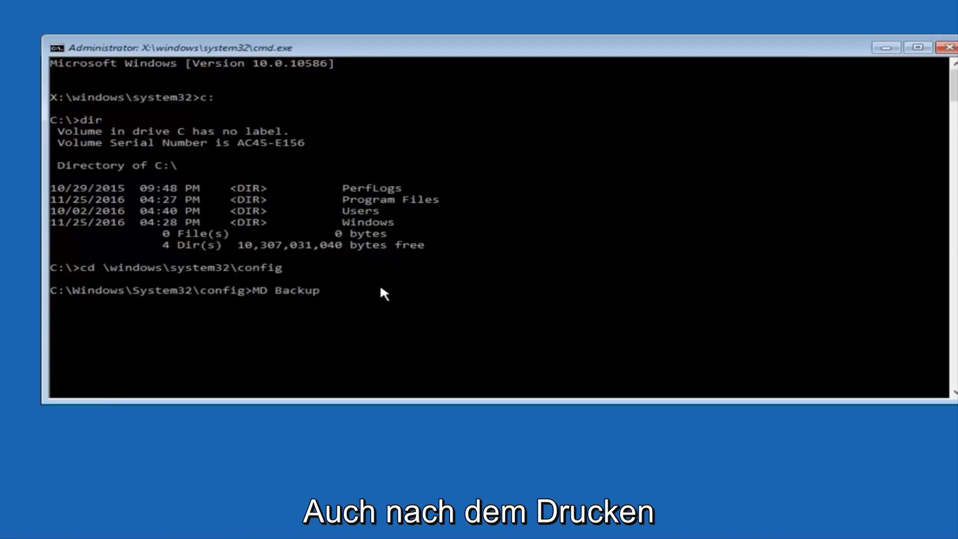
pyautogui.press('Enter')
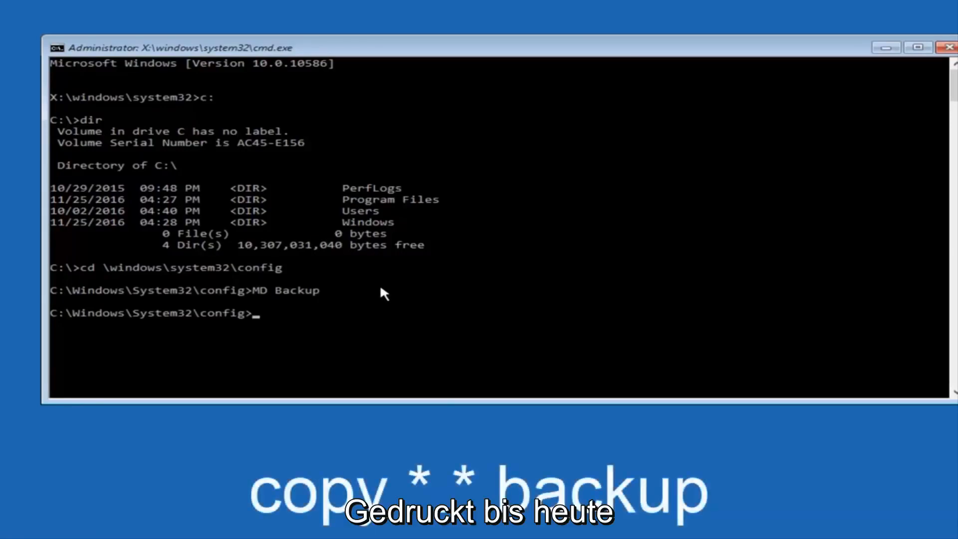
# Copy all ten config hive files into Backup with copy *.* backup
pyautogui.write('copy')
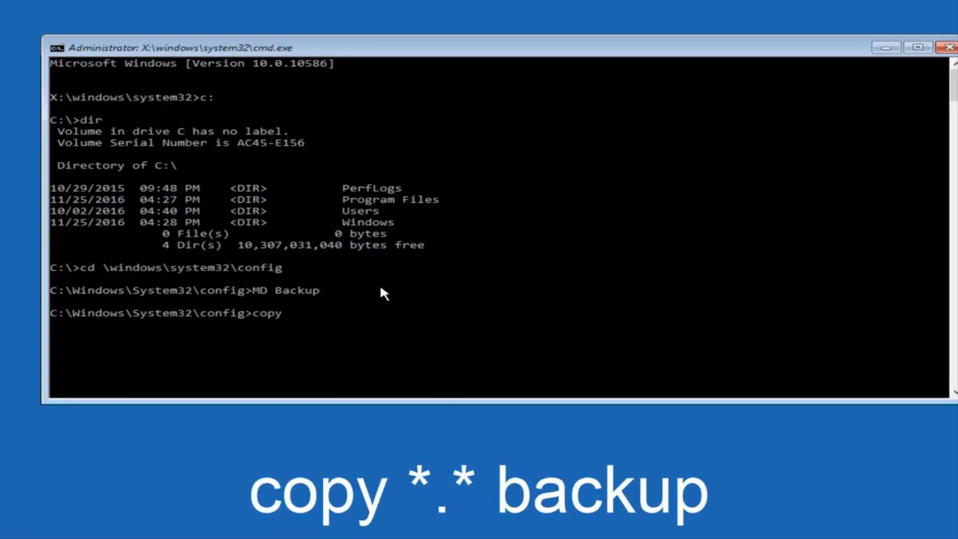
pyautogui.write('*')
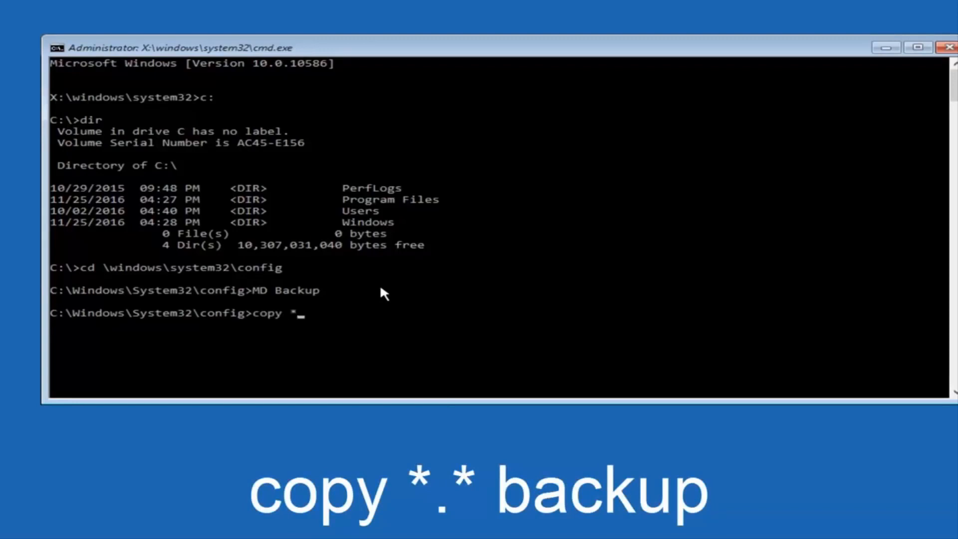
pyautogui.write('.*')
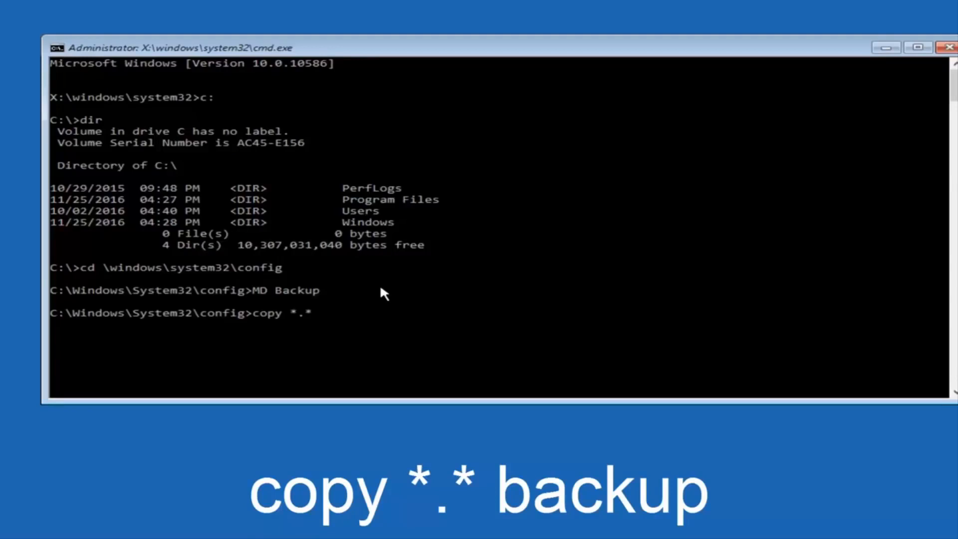
pyautogui.write('backup')
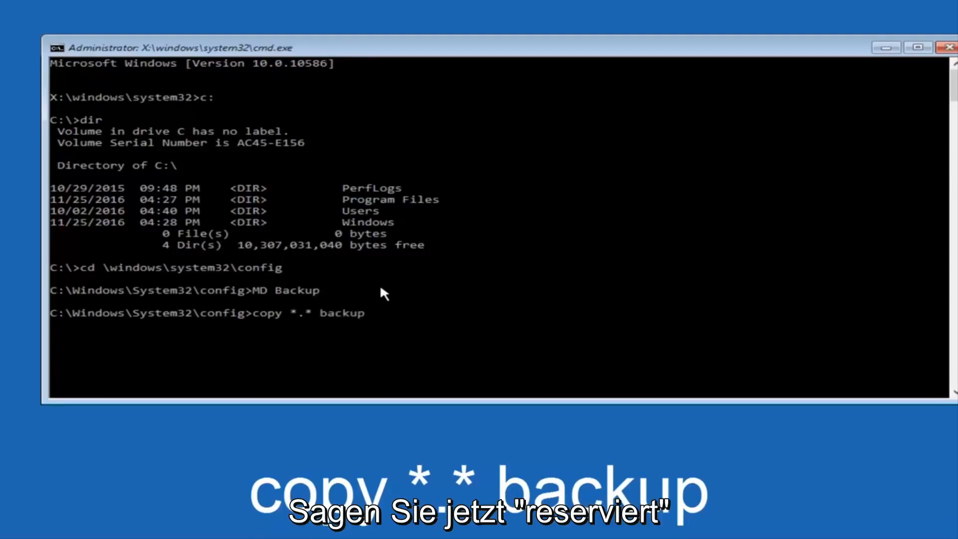
pyautogui.press('enter')
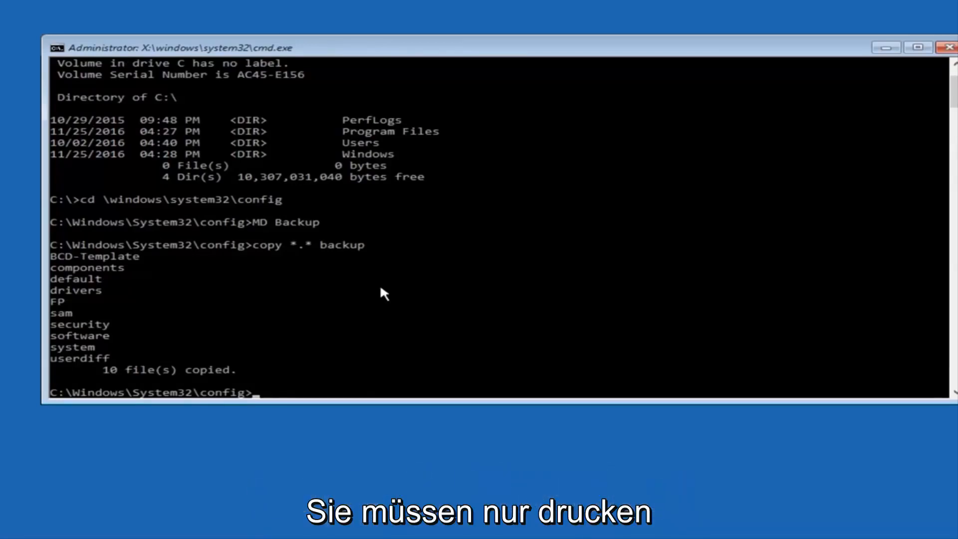
# Enter the RegBack folder and begin listing its contents
pyautogui.write('CD')
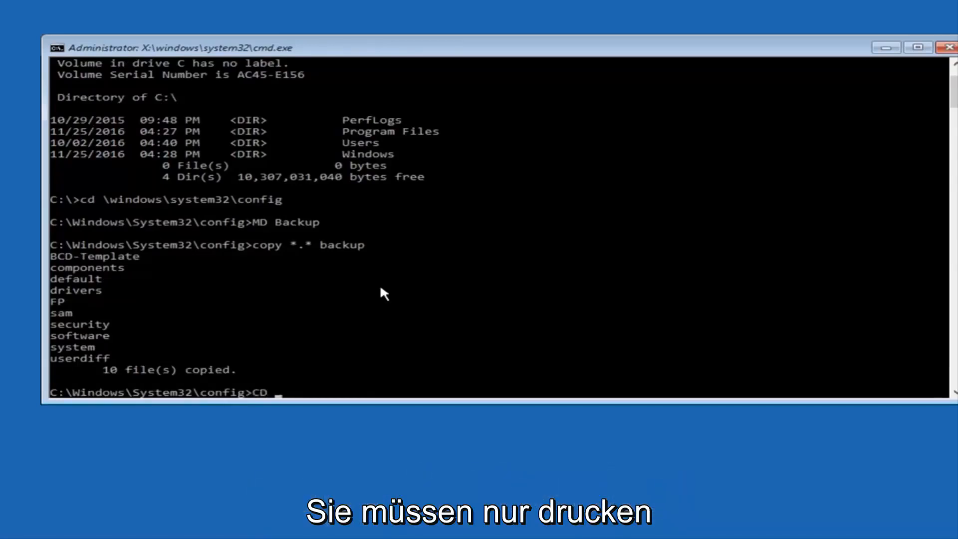
pyautogui.write('re')
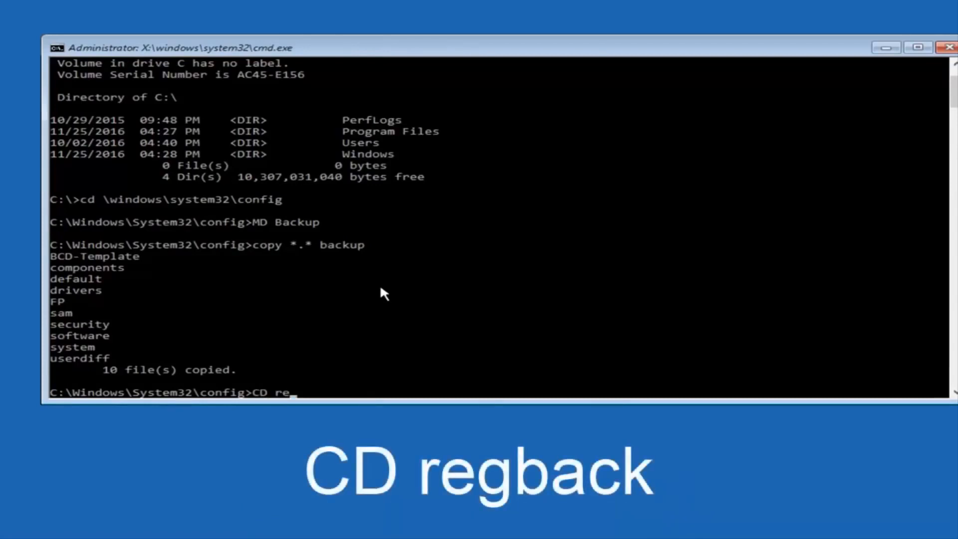
pyautogui.write('g')
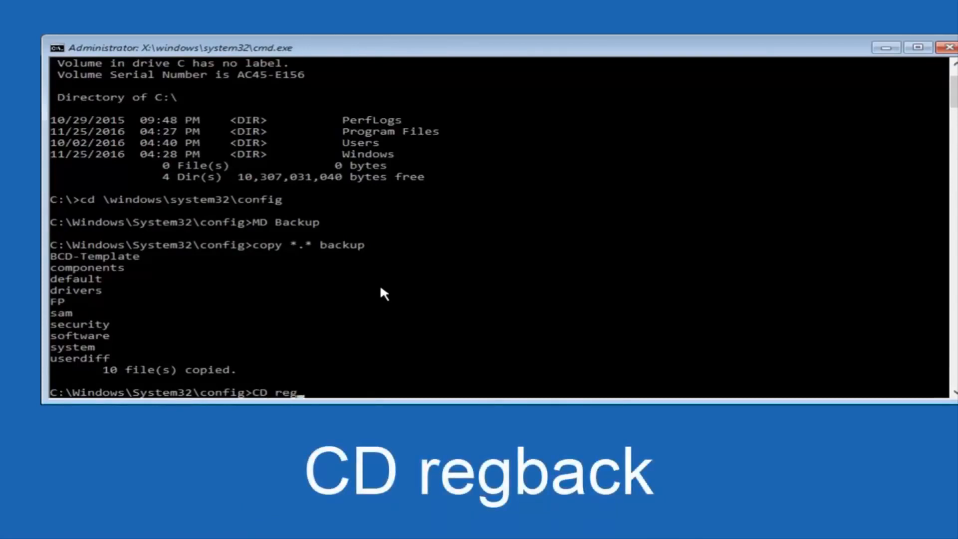
pyautogui.write('back')
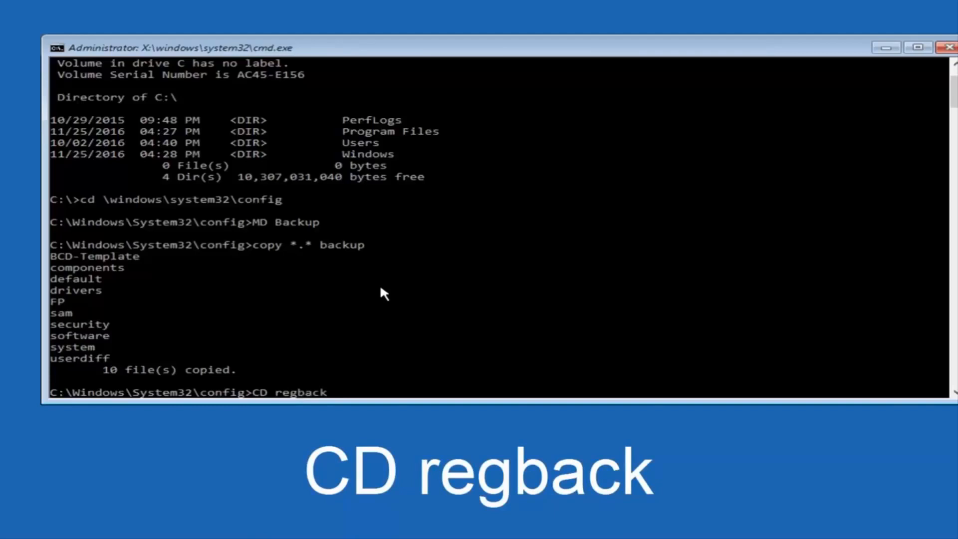
pyautogui.press('Enter')
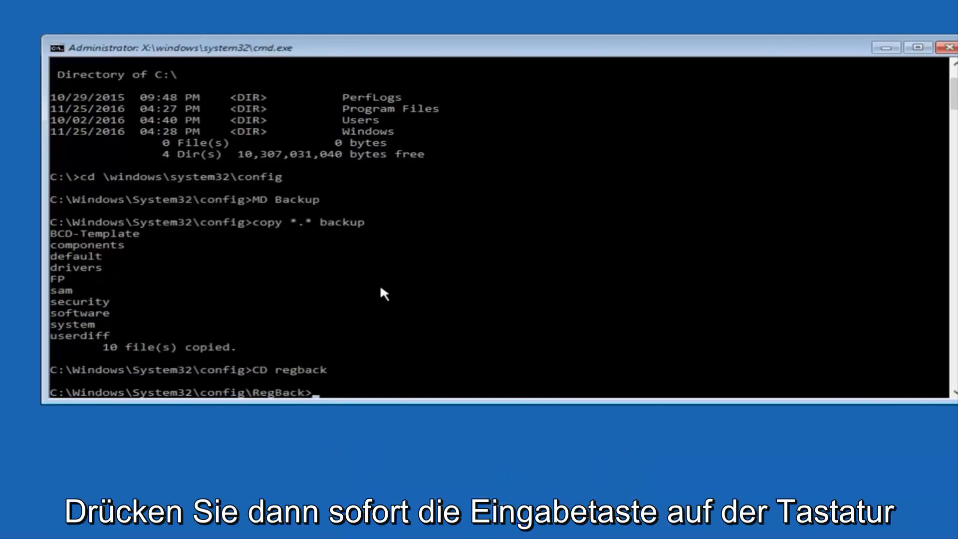
pyautogui.write('dir')
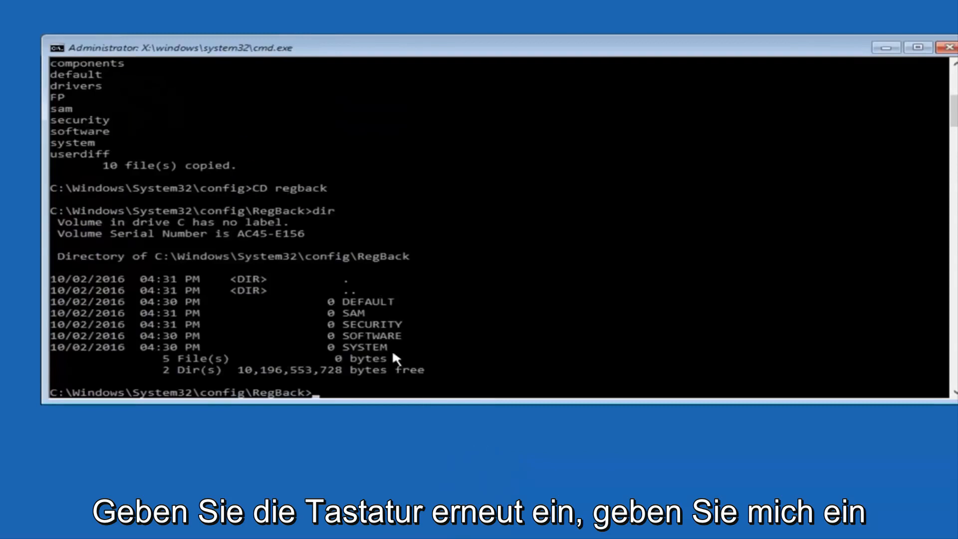
pyautogui.moveTo(329, 325)
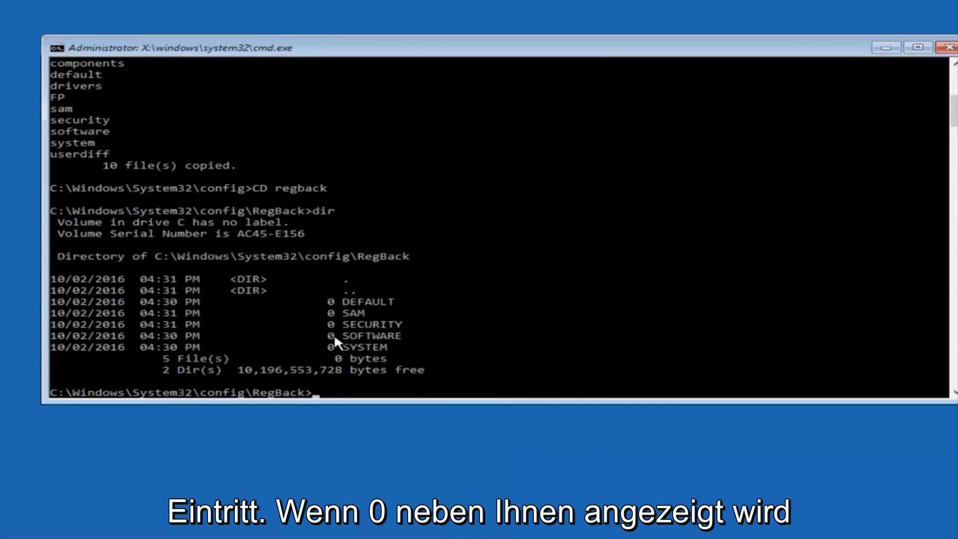
pyautogui.moveTo(357, 223)
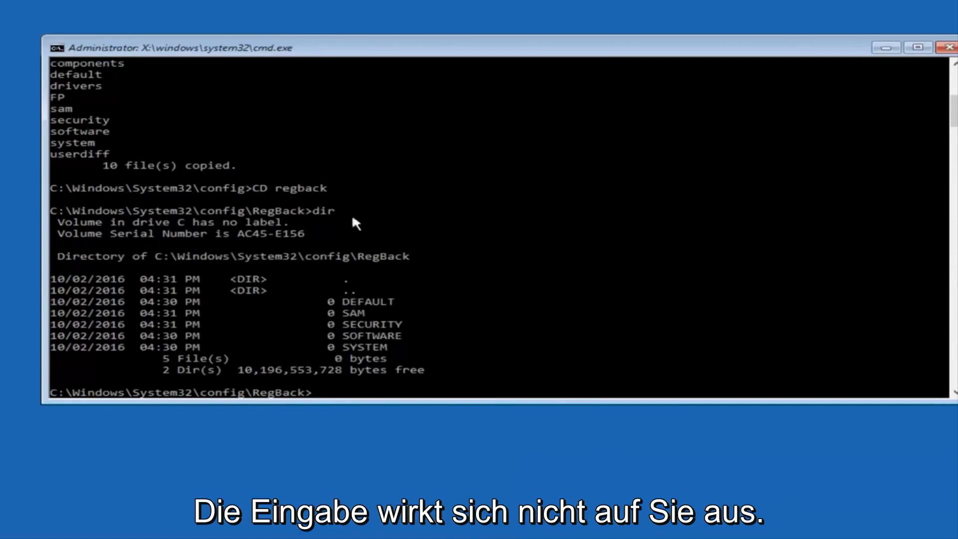
pyautogui.moveTo(555, 300)
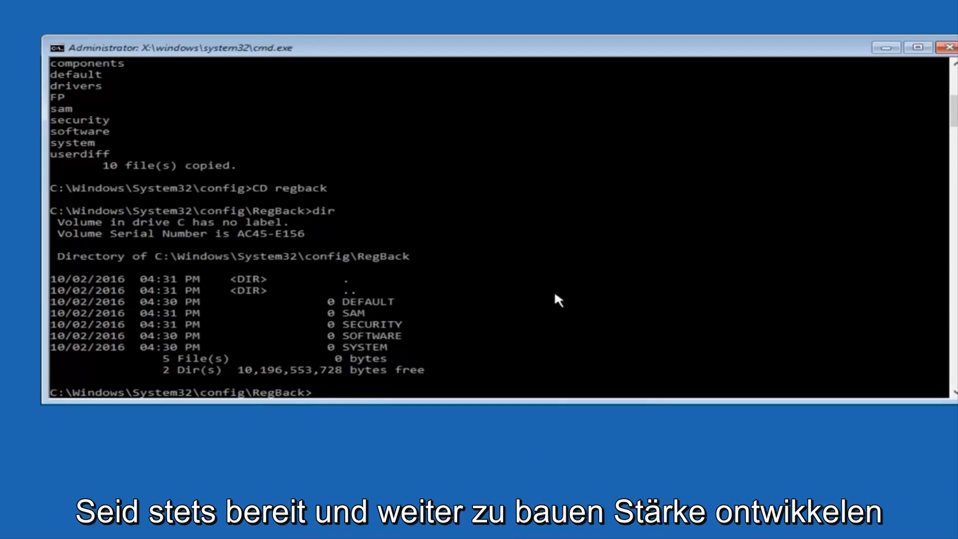
pyautogui.moveTo(313, 357)
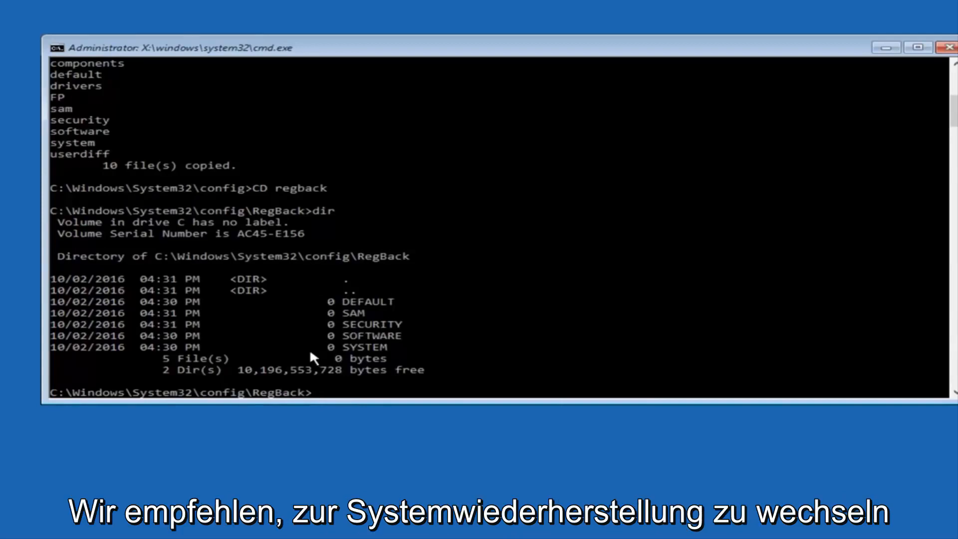
pyautogui.moveTo(288, 353)
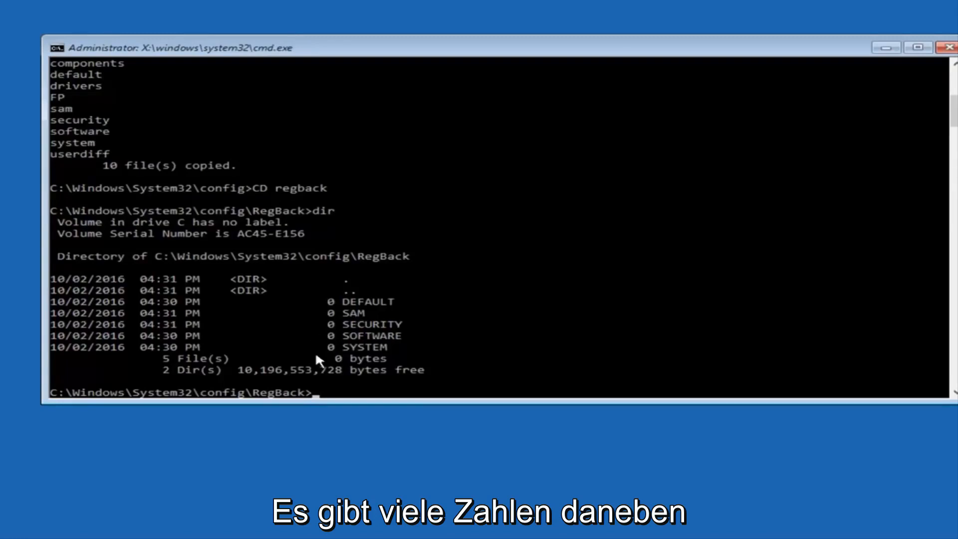
pyautogui.moveTo(290, 326)
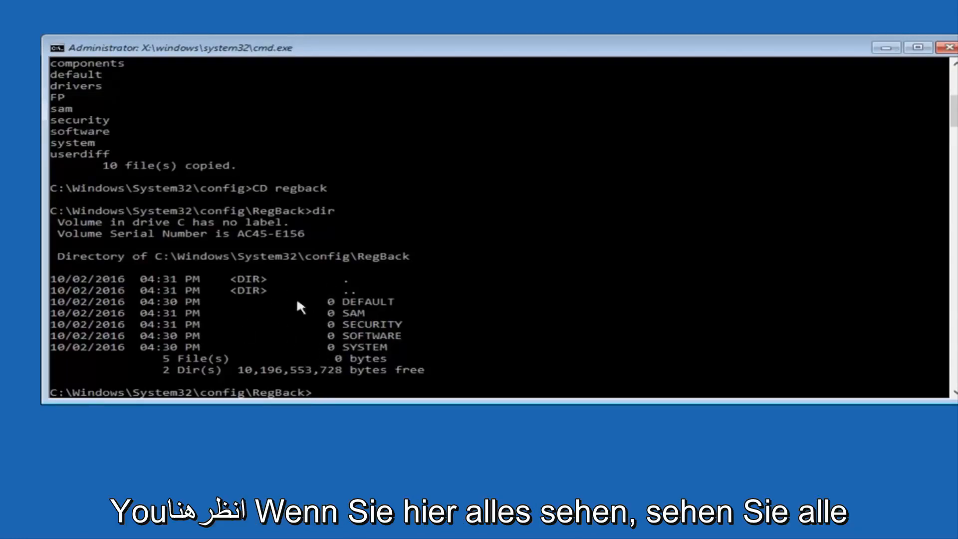
pyautogui.moveTo(333, 333)
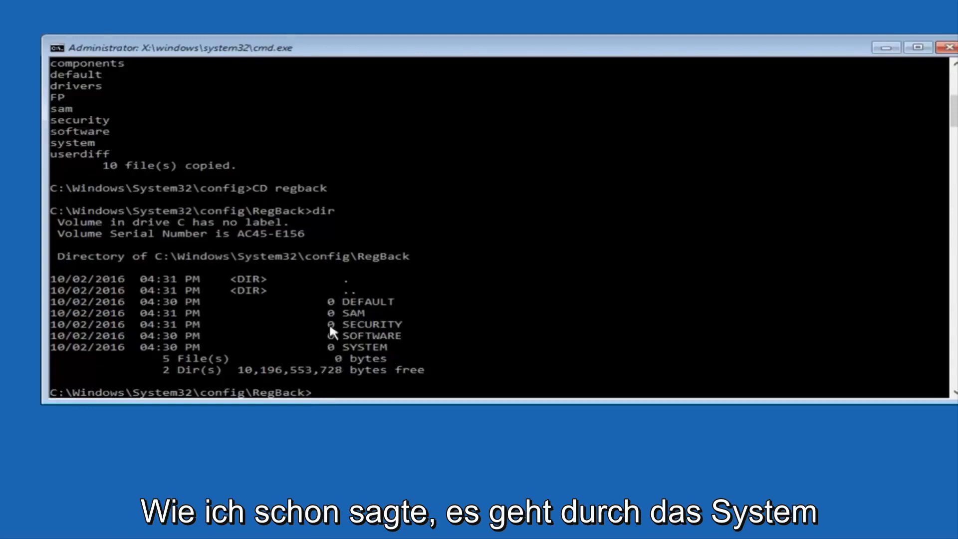
pyautogui.moveTo(330, 351)
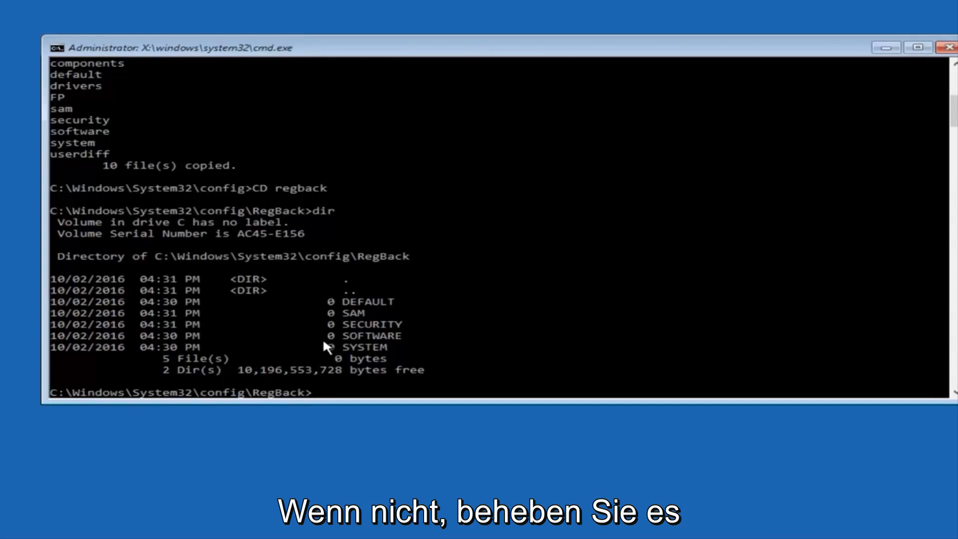
pyautogui.moveTo(301, 355)
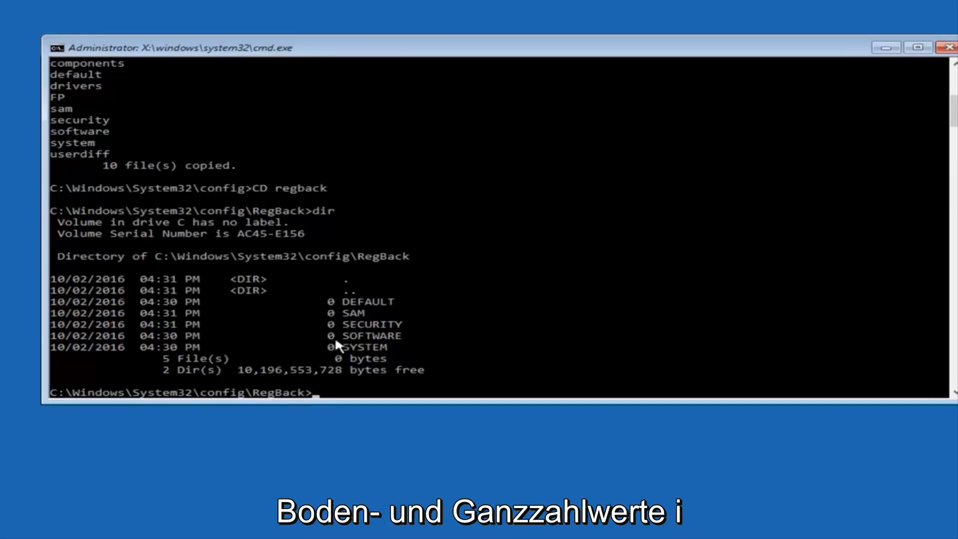
pyautogui.moveTo(129, 453)
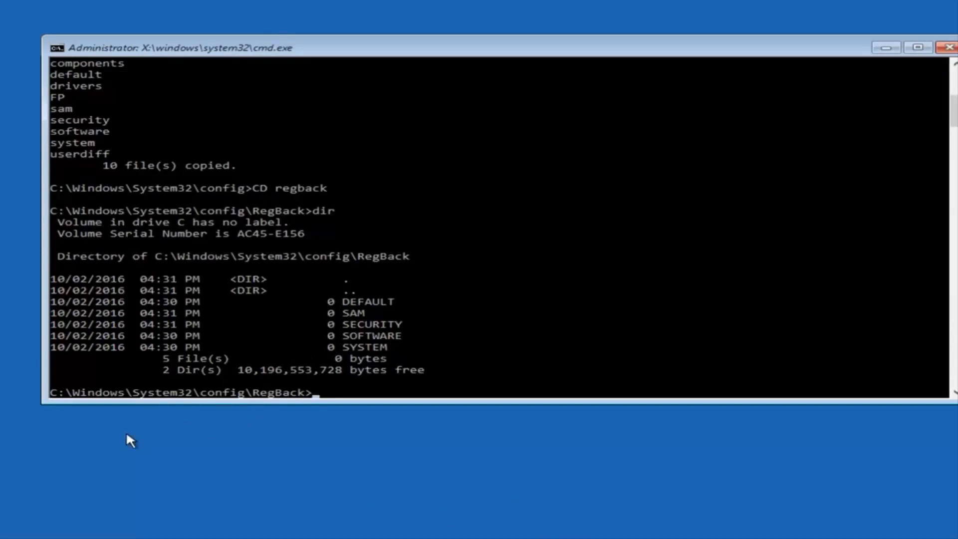
# Copy the five RegBack hives up into config with copy *.* .., answering A to overwrite all
pyautogui.write('vc')
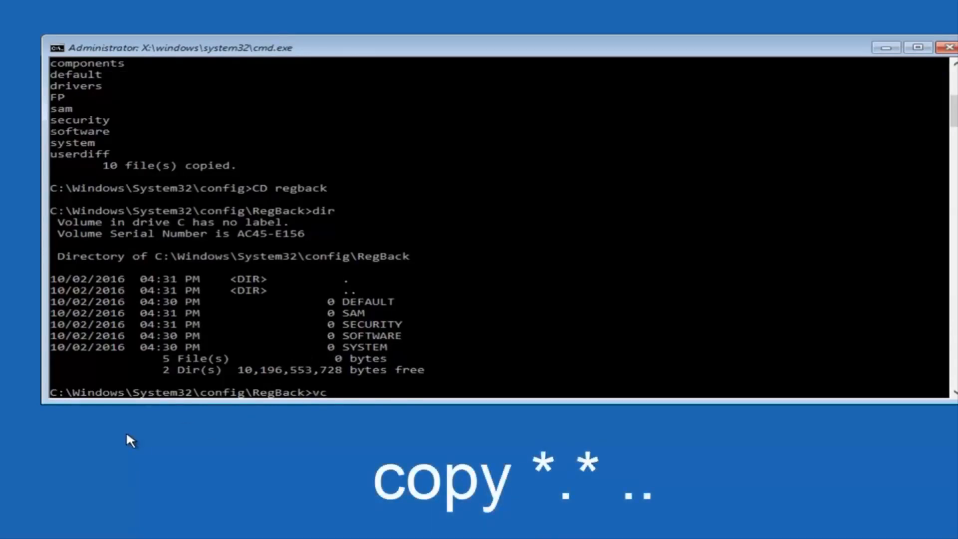
pyautogui.write('copy')
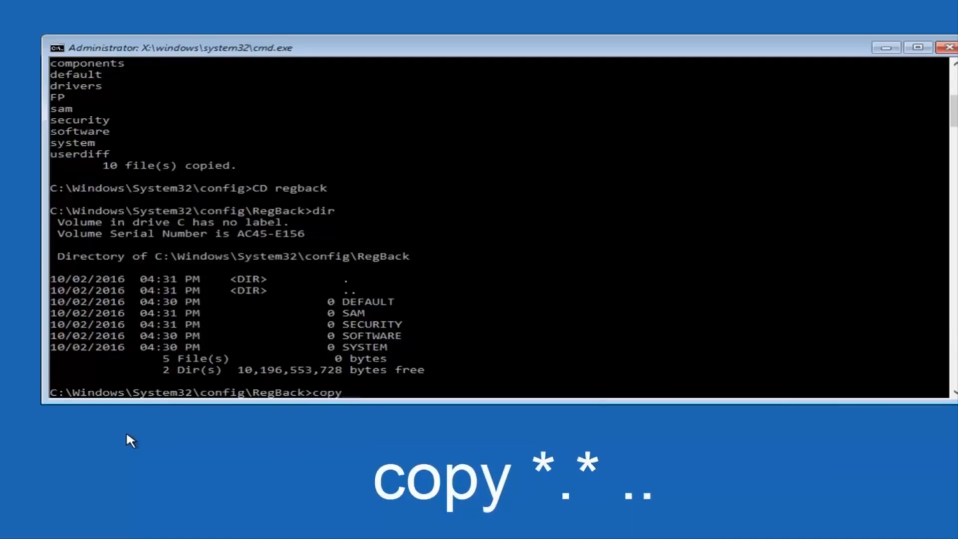
pyautogui.write('*')
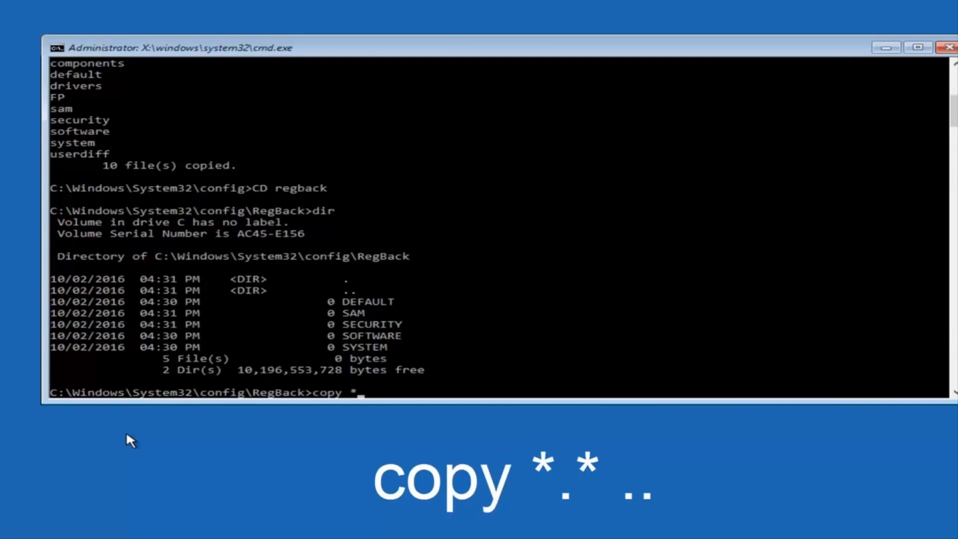
pyautogui.write('.')
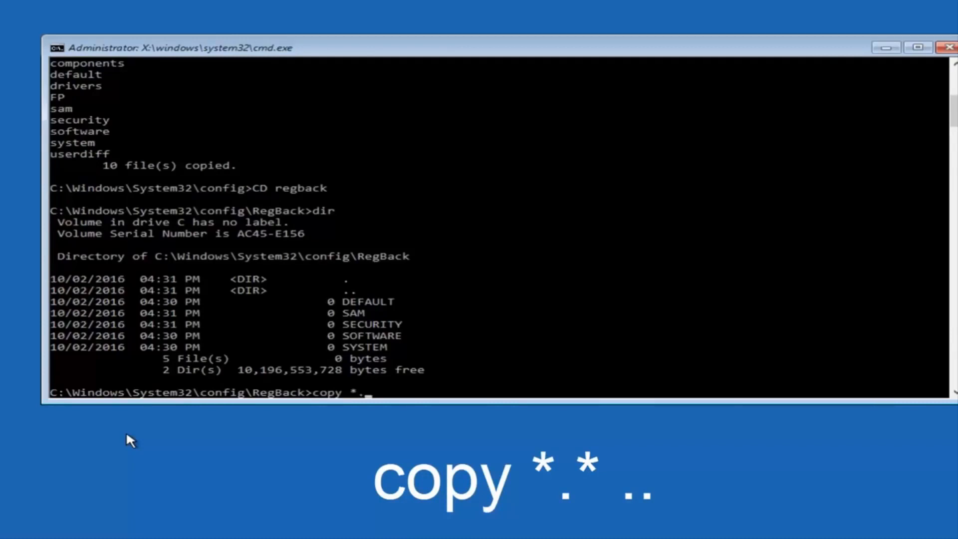
pyautogui.write('*')
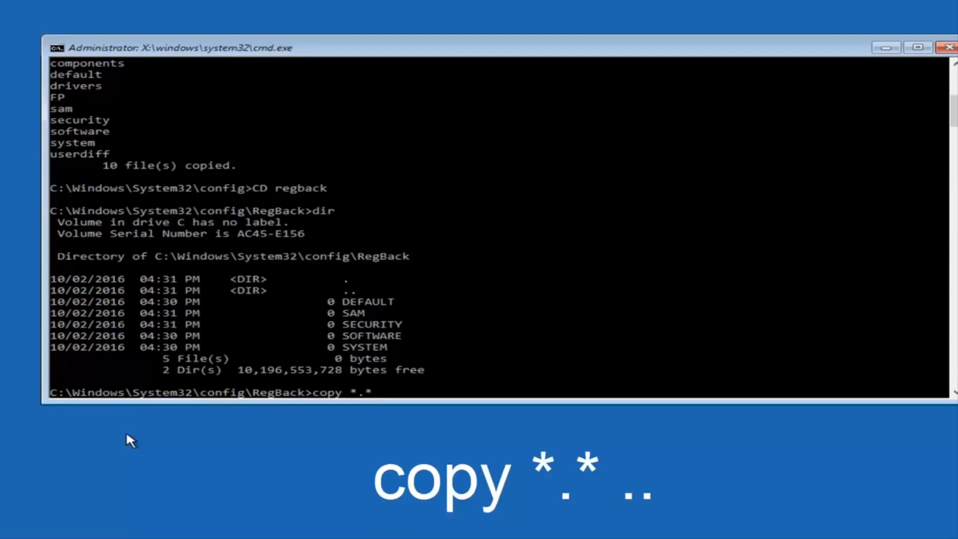
pyautogui.write('..')
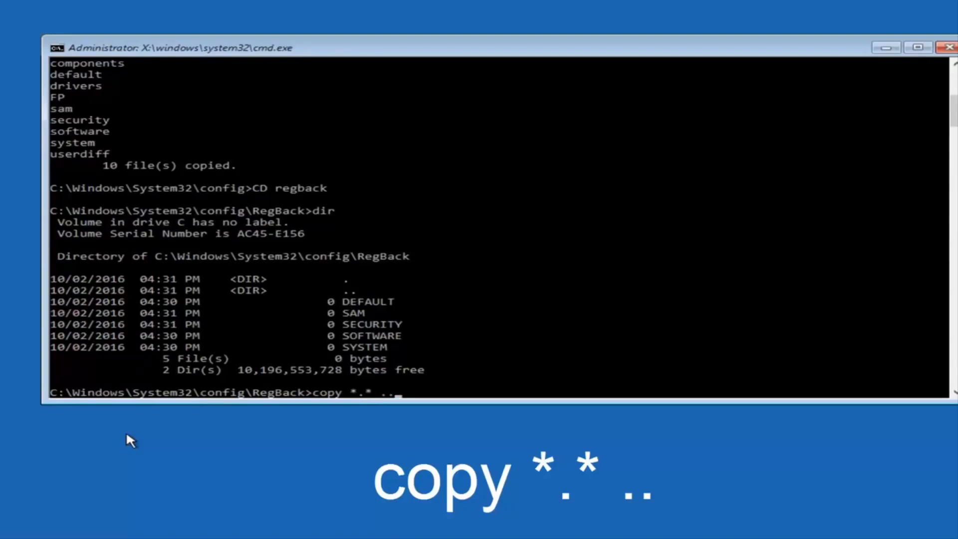
pyautogui.press('enter')
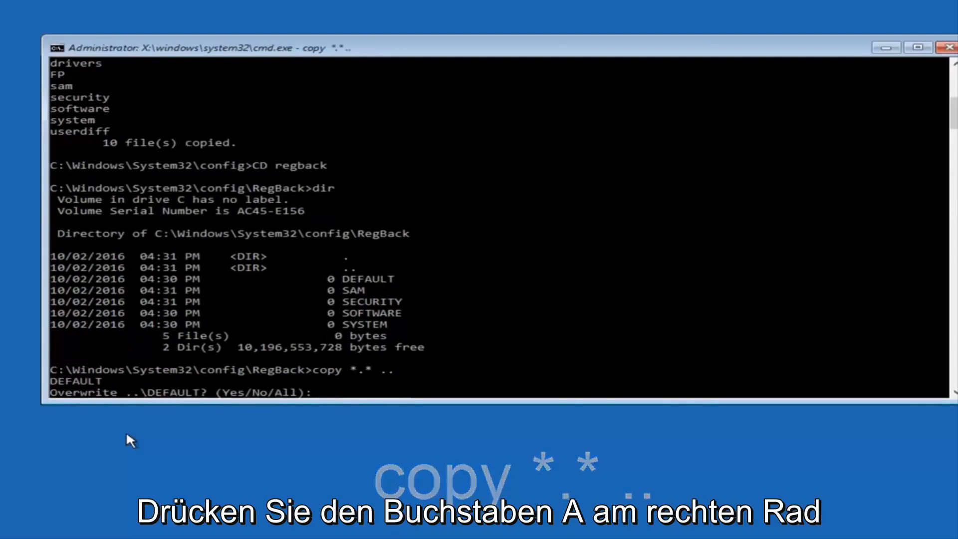
pyautogui.write('A')
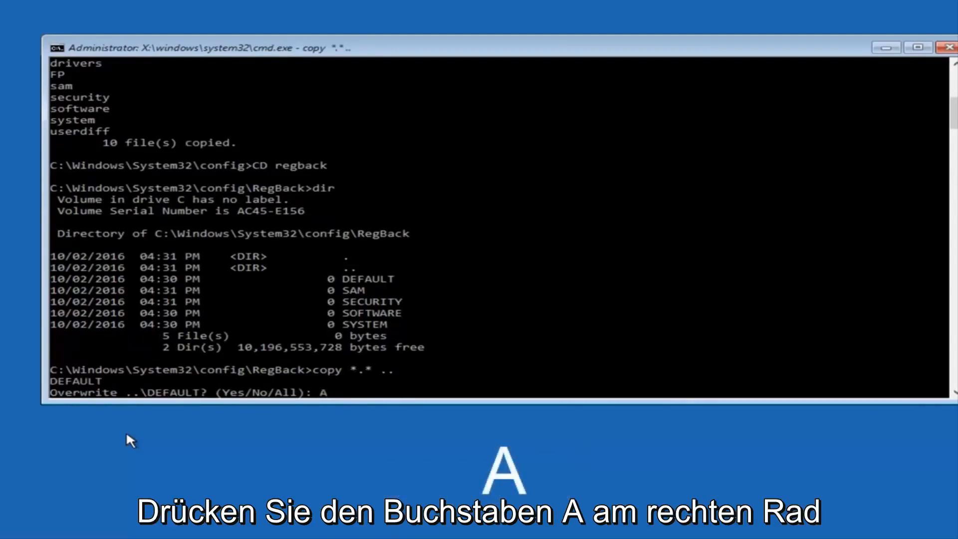
pyautogui.press('Enter')
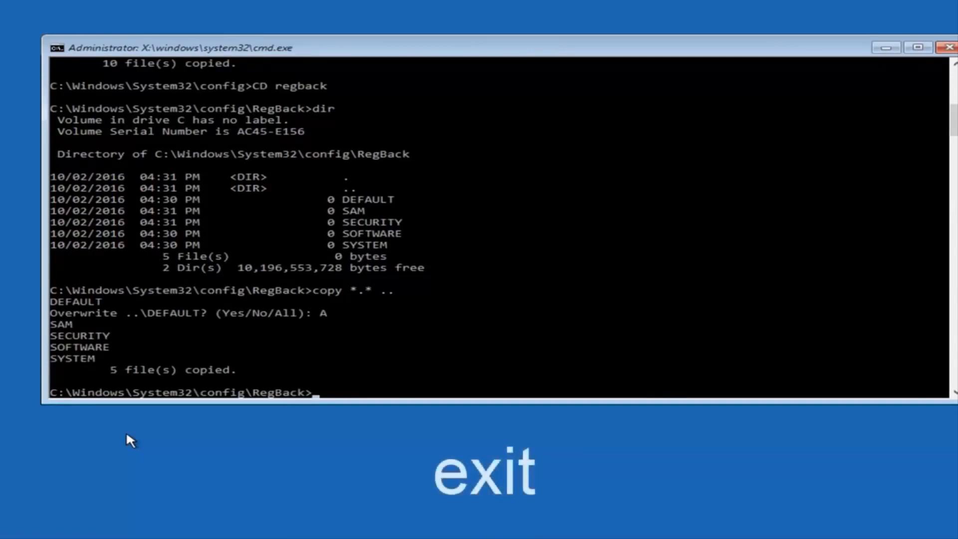
# Exit the prompt to return to the Choose an option screen
pyautogui.write('exit')
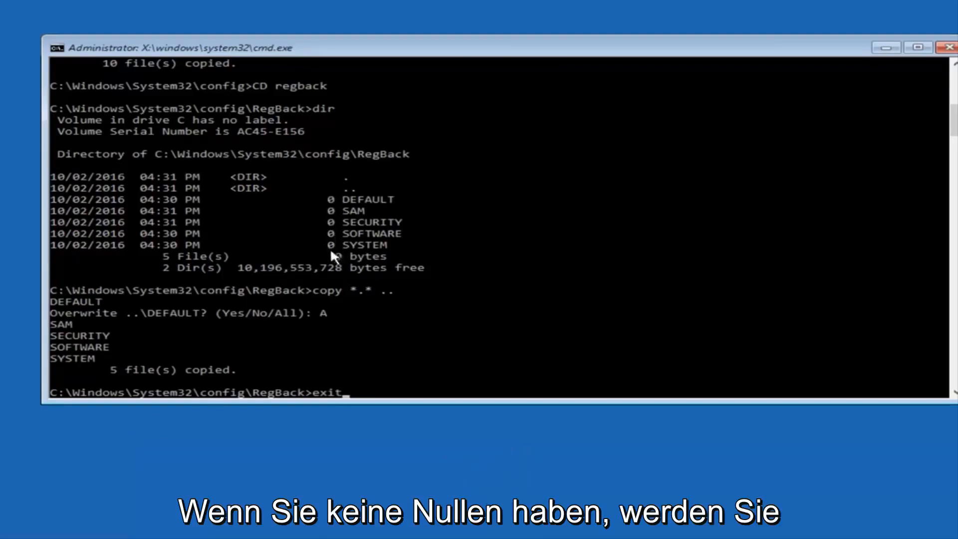
pyautogui.moveTo(546, 319)
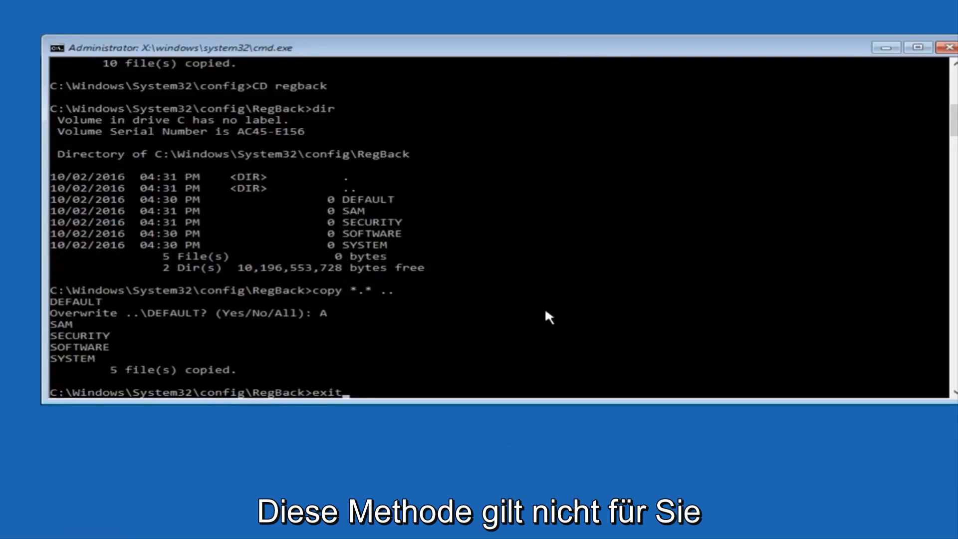
pyautogui.moveTo(524, 313)
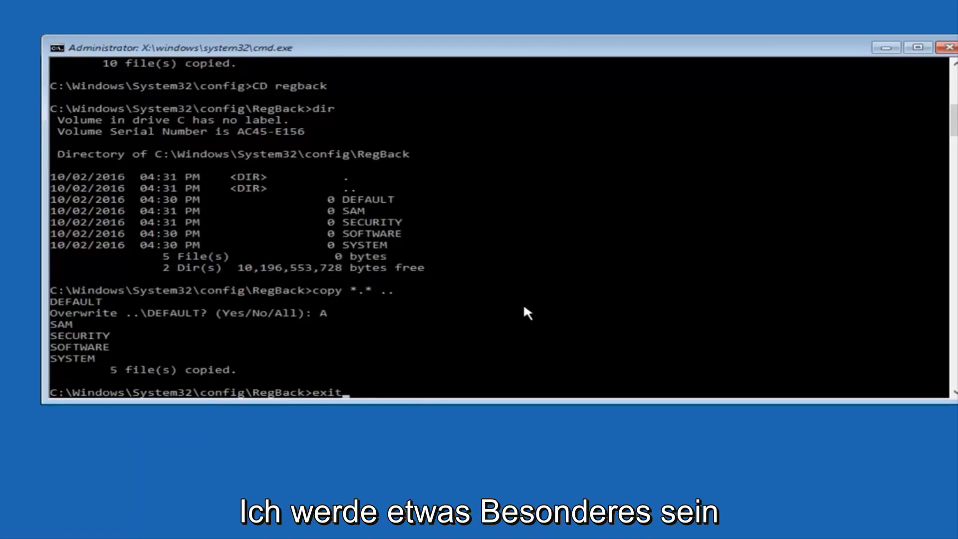
pyautogui.moveTo(325, 404)
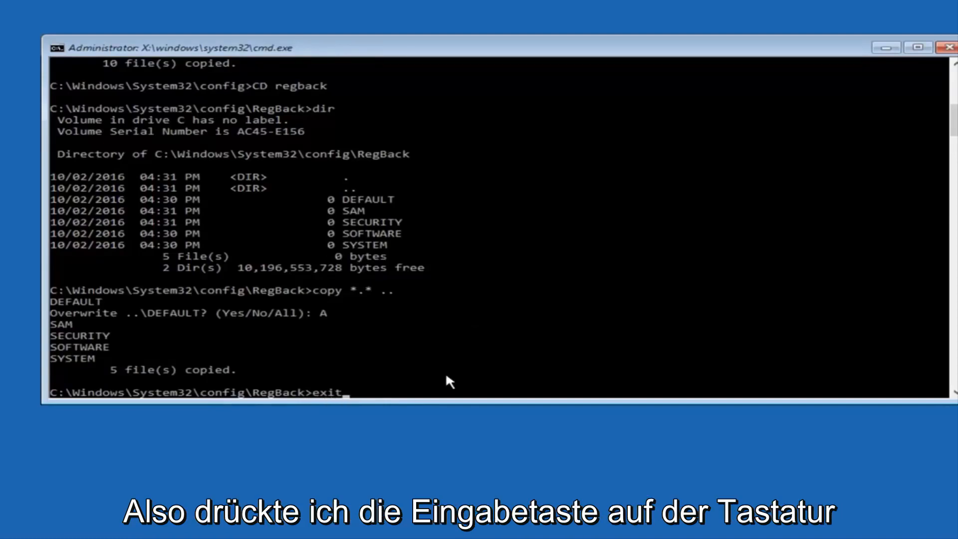
pyautogui.press('Enter')
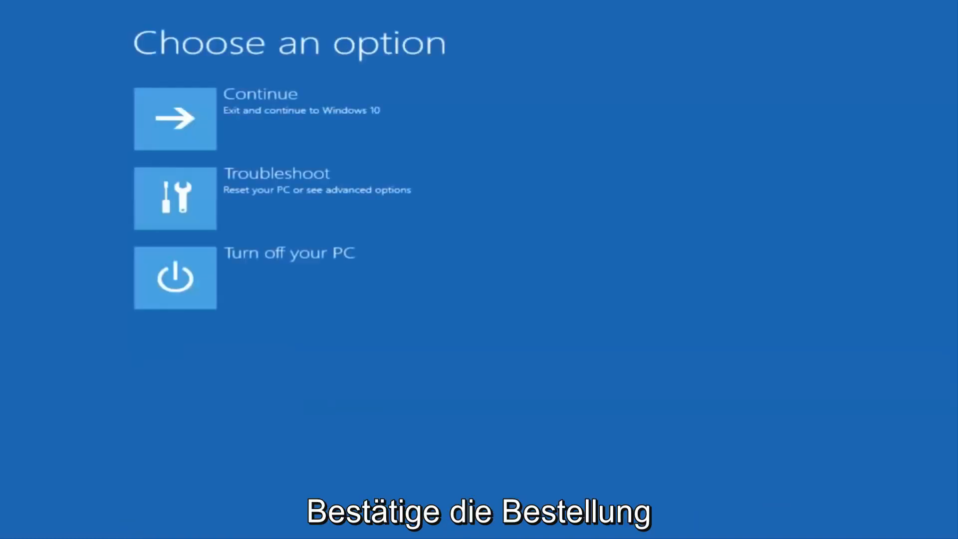